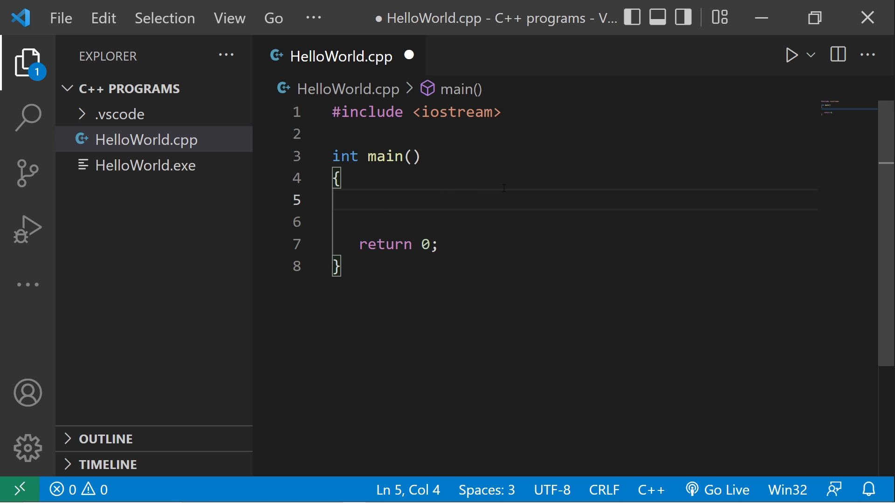
Step: Declare std::string name; and print the prompt "Enter your name: " in main
{"action": "type", "text": "std:"}
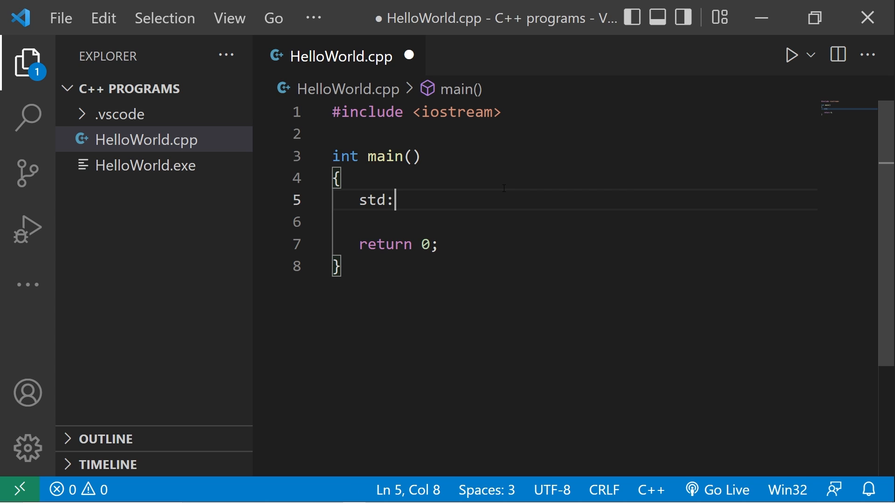
{"action": "type", "text": ":string name;"}
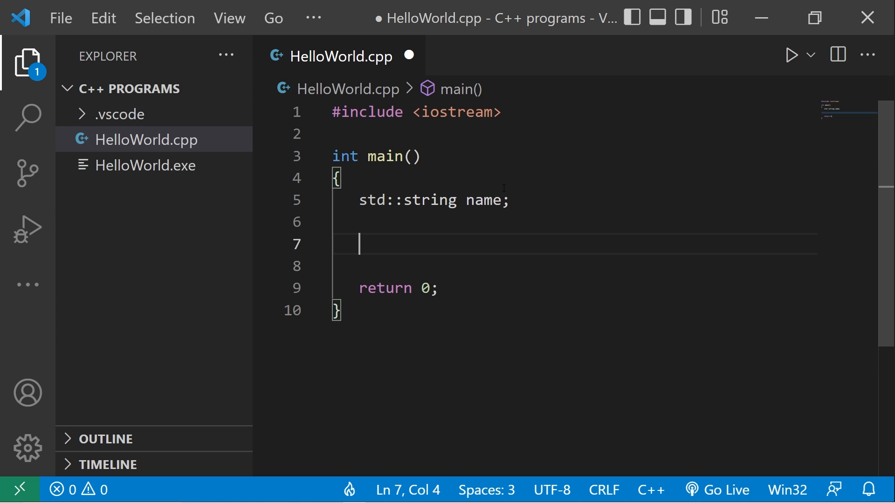
{"action": "type", "text": "std"}
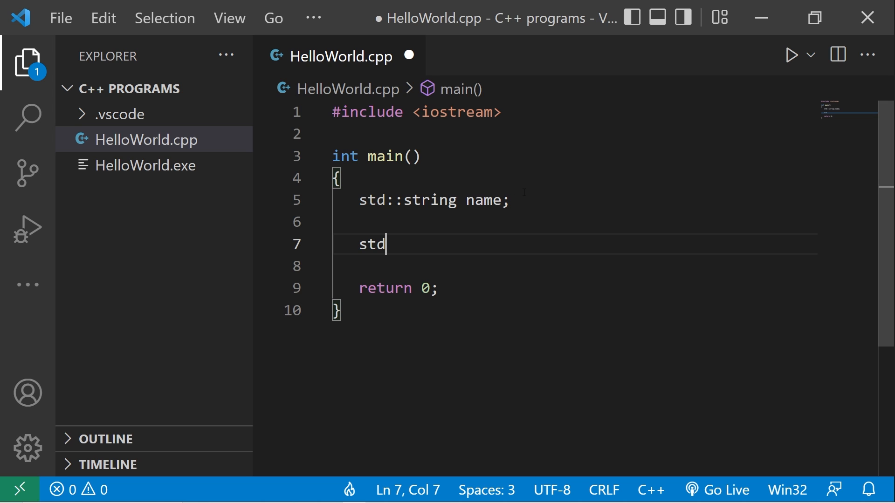
{"action": "type", "text": "::cout <<"}
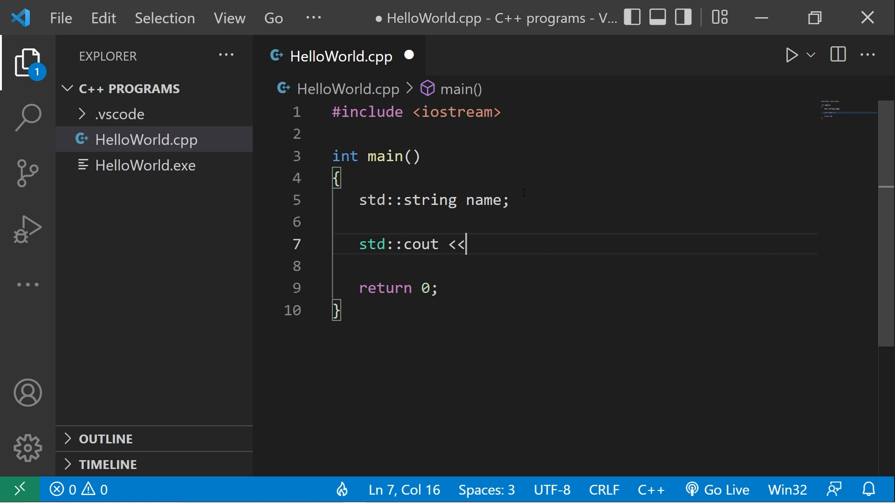
{"action": "type", "text": "\"Enter your name: \";"}
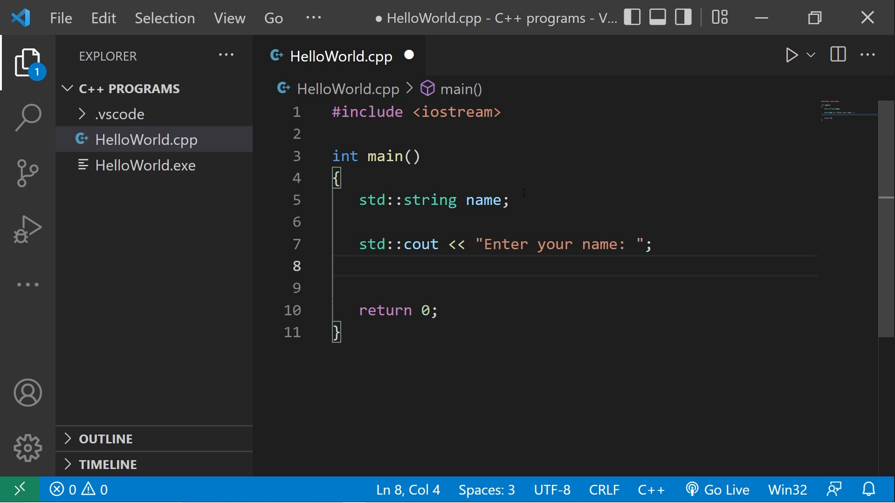
Step: Read the whole input line into name with std::getline(std::cin, name);
{"action": "type", "text": "std::"}
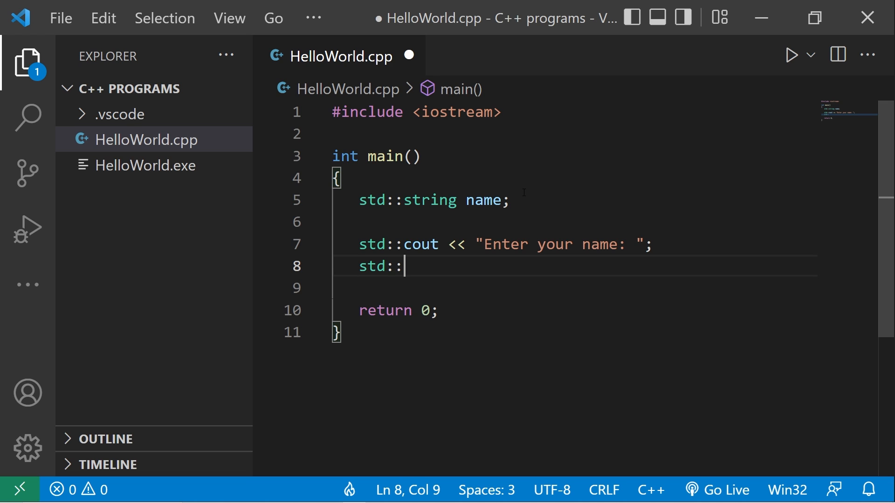
{"action": "type", "text": "getline"}
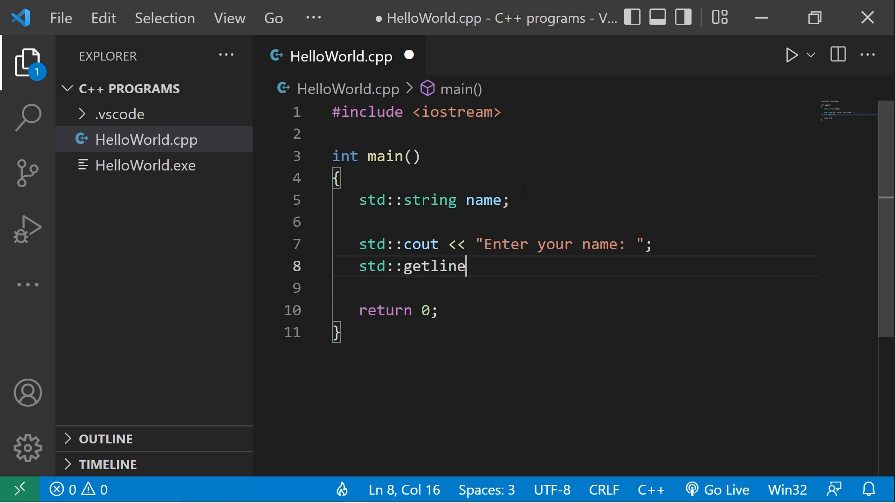
{"action": "type", "text": "("}
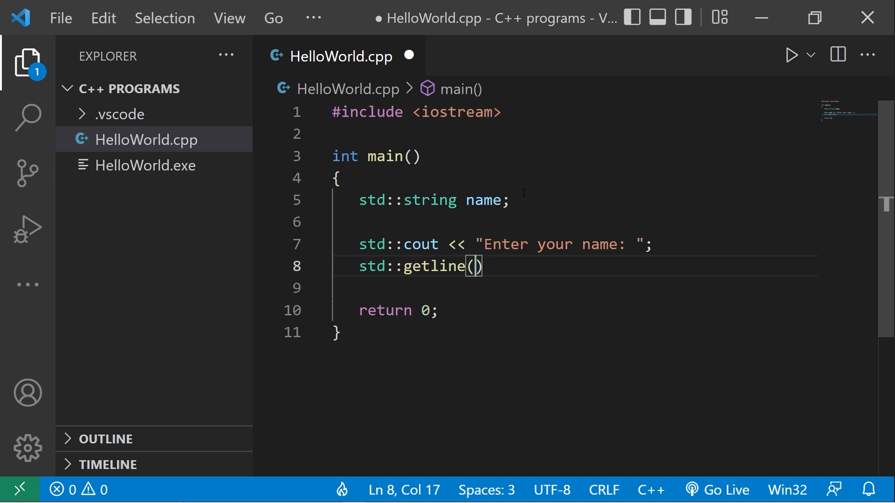
{"action": "type", "text": "std::cin"}
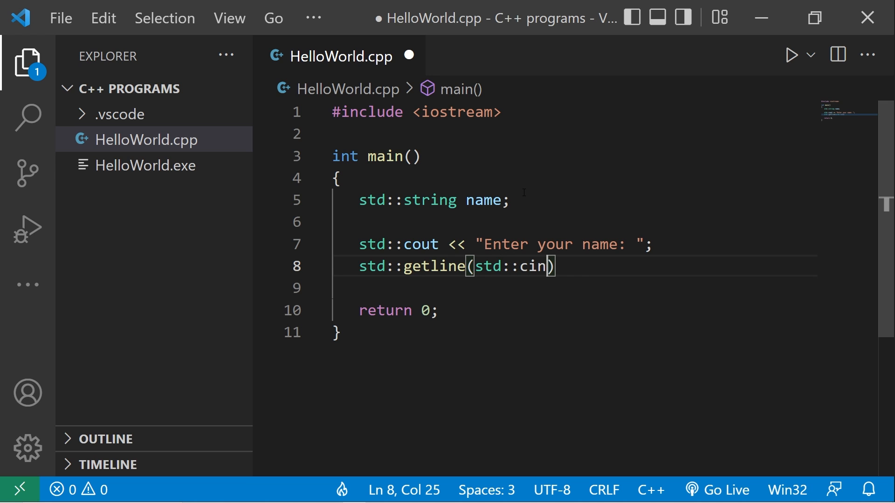
{"action": "type", "text": ", name);"}
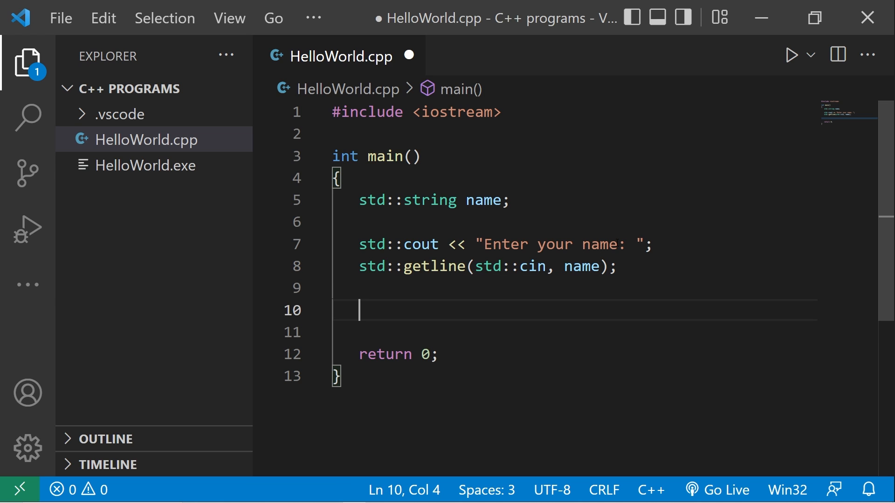
Step: Start an if(name.length() > 12){ check below the getline line
{"action": "type", "text": "name"}
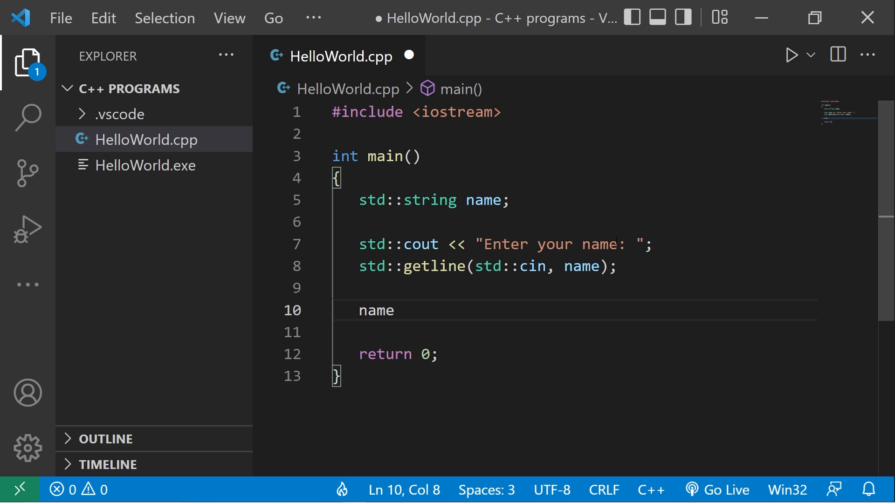
{"action": "type", "text": "."}
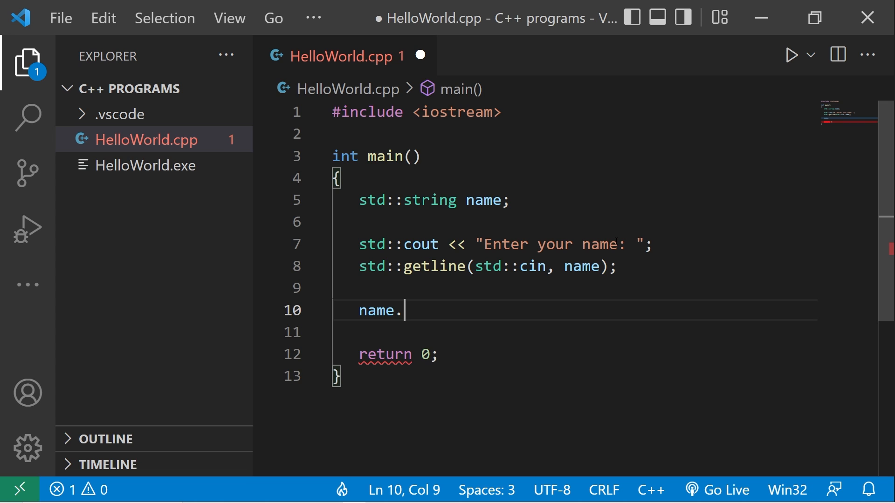
{"action": "type", "text": "length"}
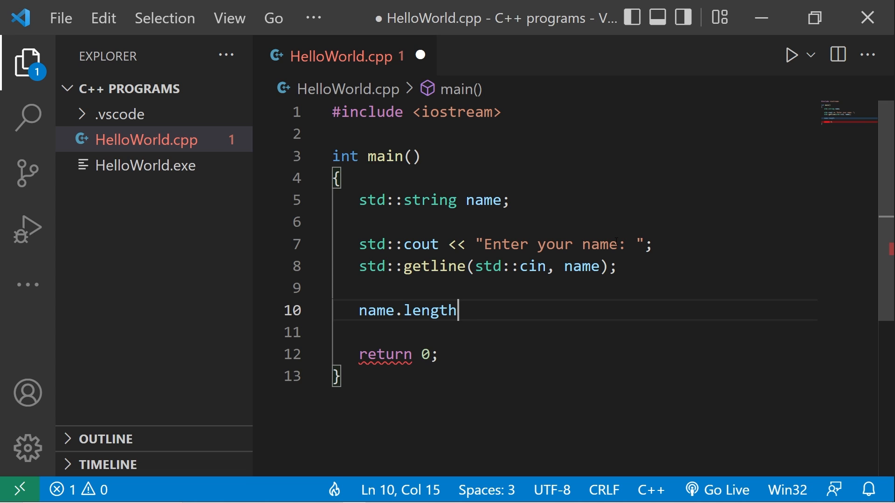
{"action": "type", "text": "()"}
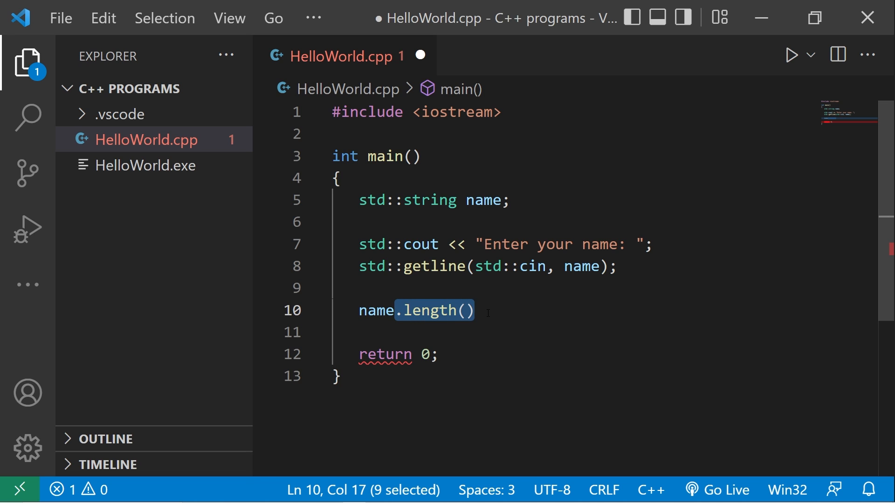
{"action": "type", "text": "if("}
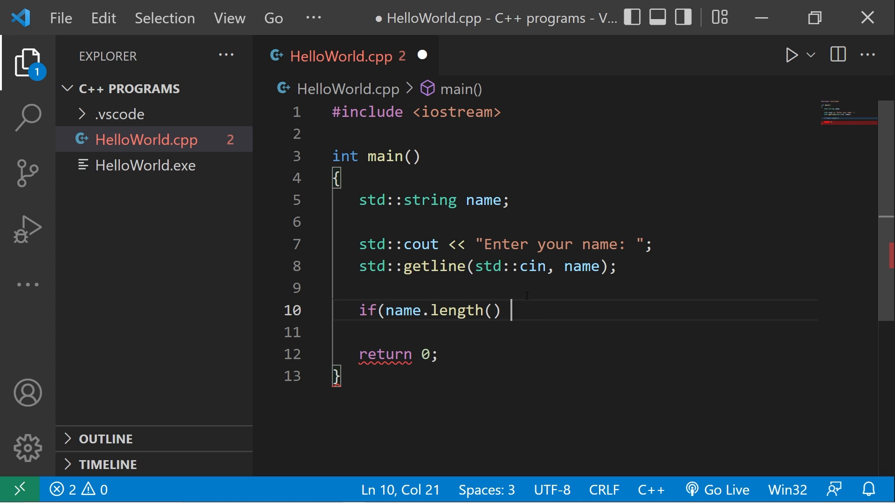
{"action": "type", "text": "> 12"}
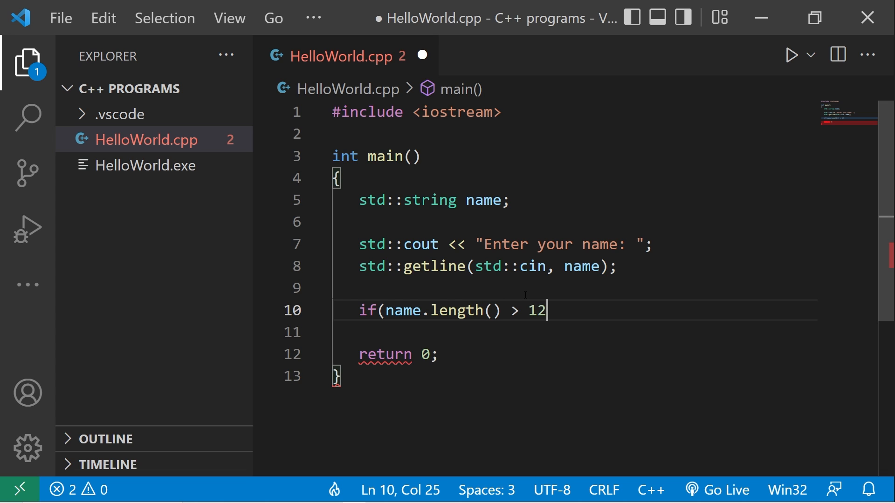
{"action": "type", "text": "{"}
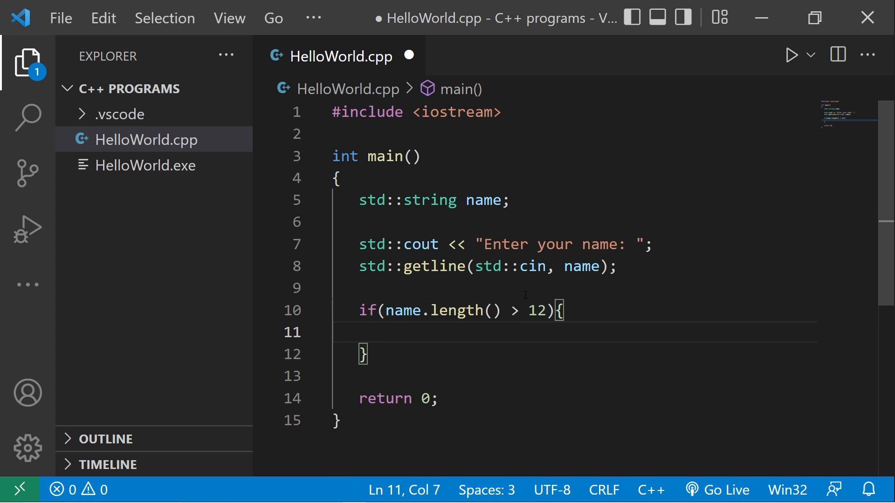
Step: Print a warning that the name can't be over 12 characters inside the if
{"action": "type", "text": "std"}
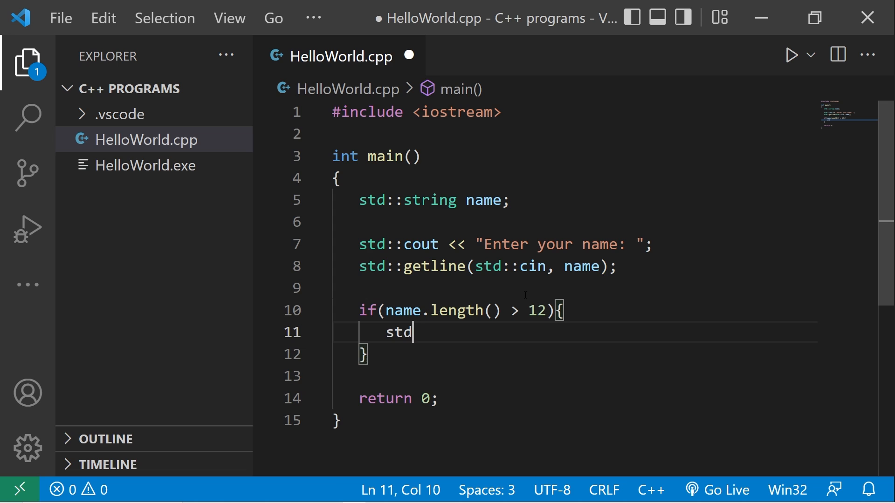
{"action": "type", "text": "::cout << \"Your name \""}
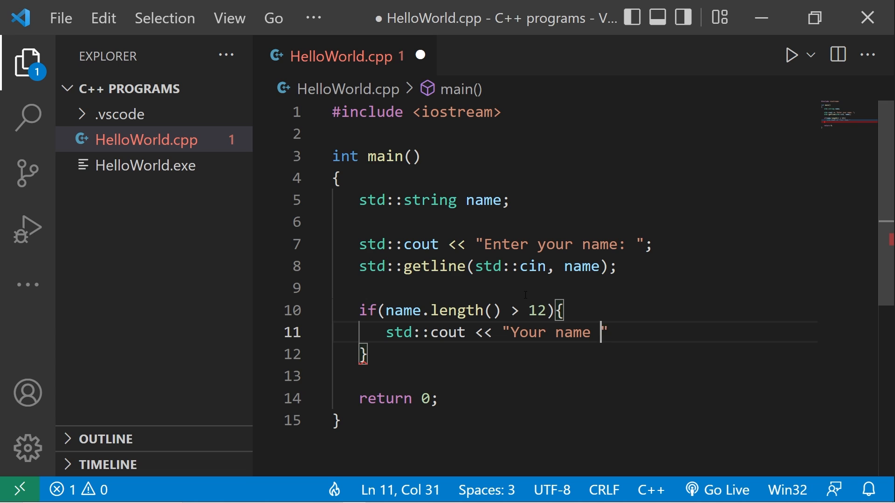
{"action": "type", "text": "can't be over"}
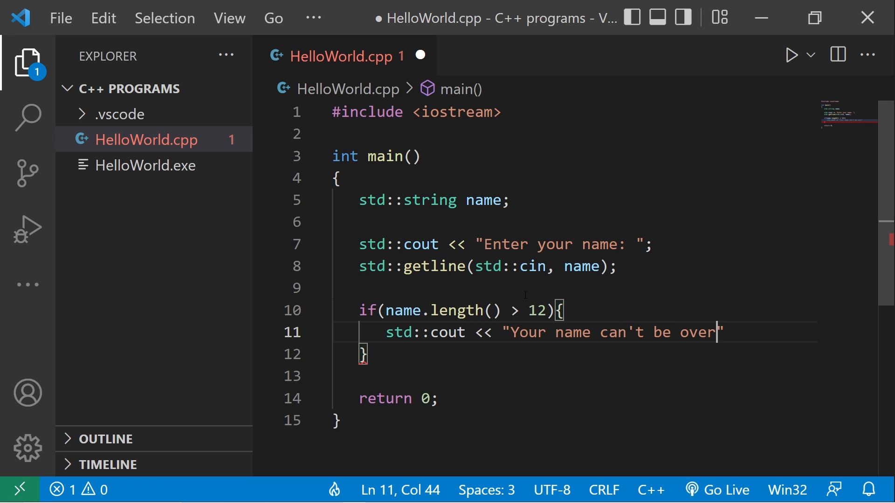
{"action": "type", "text": "12 charact"}
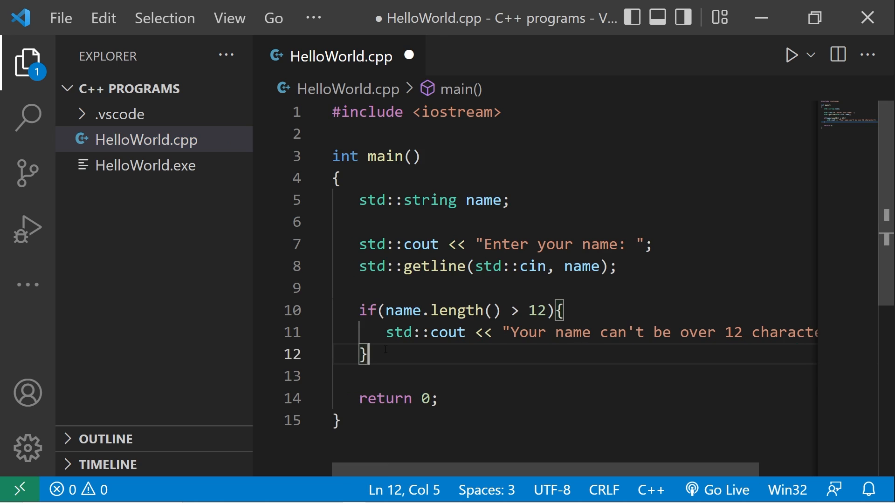
Step: Add an else branch printing "Welcome " followed by name
{"action": "type", "text": "else{"}
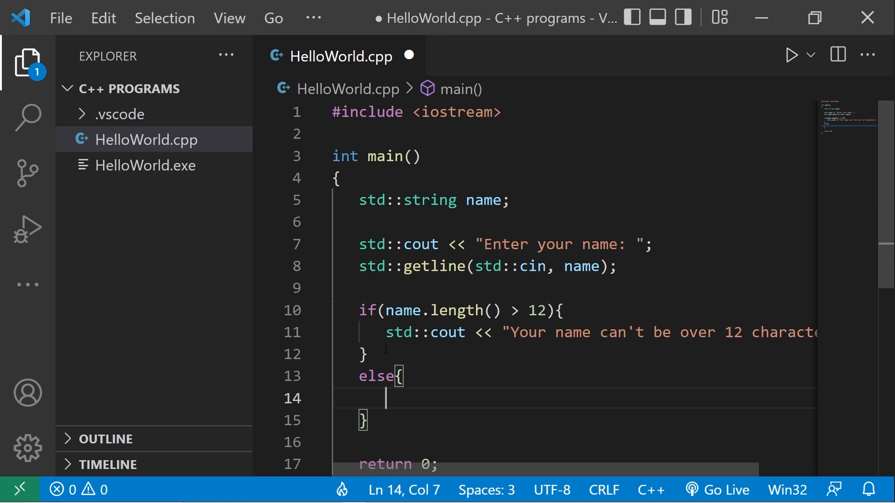
{"action": "type", "text": "std::"}
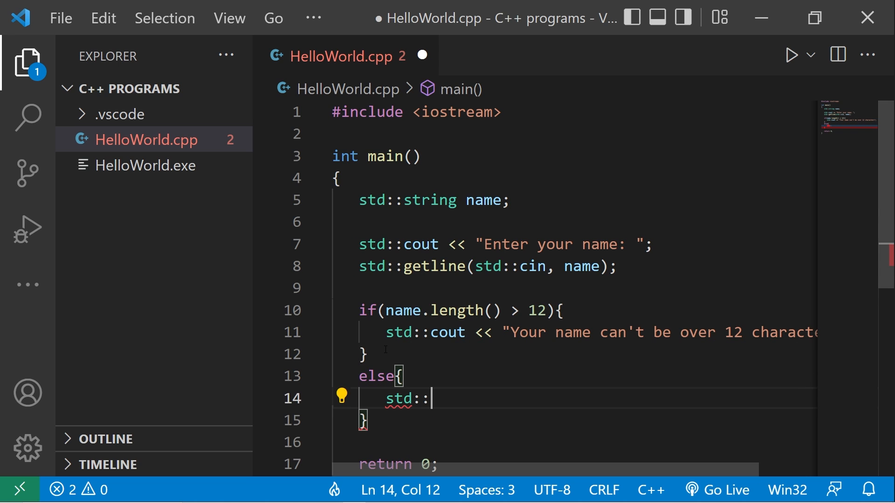
{"action": "type", "text": "cout <<"}
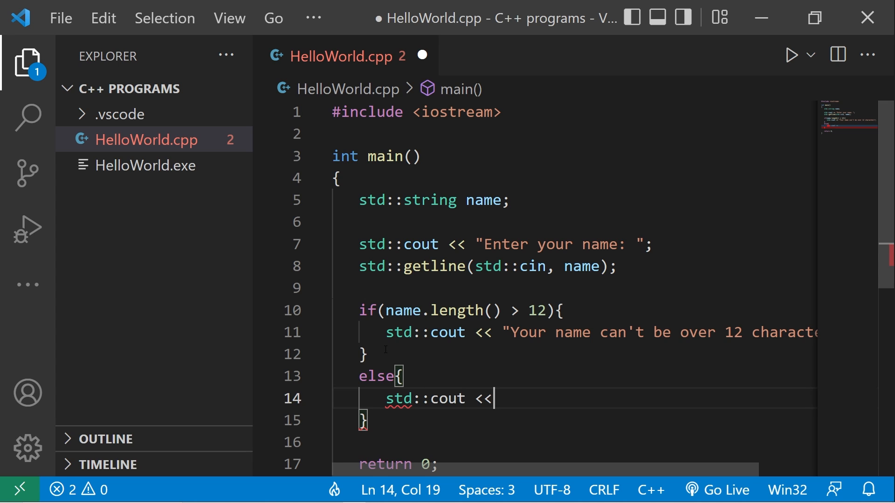
{"action": "type", "text": "\"W\""}
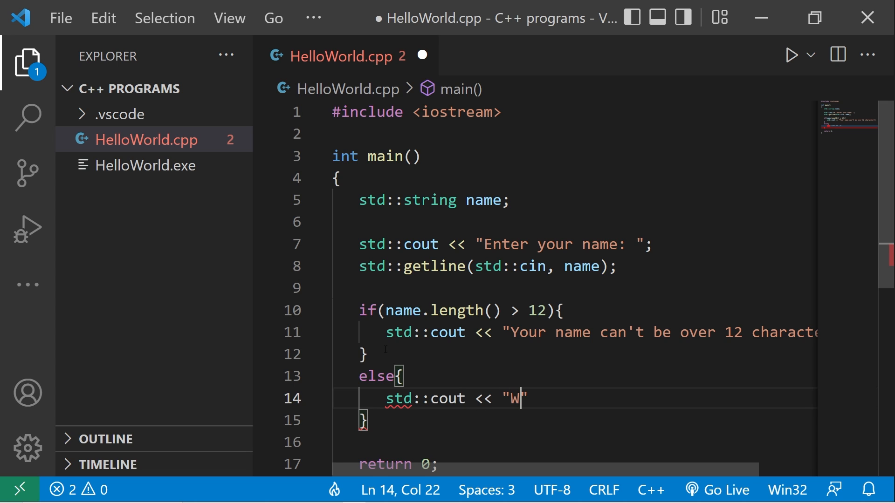
{"action": "type", "text": "elcome"}
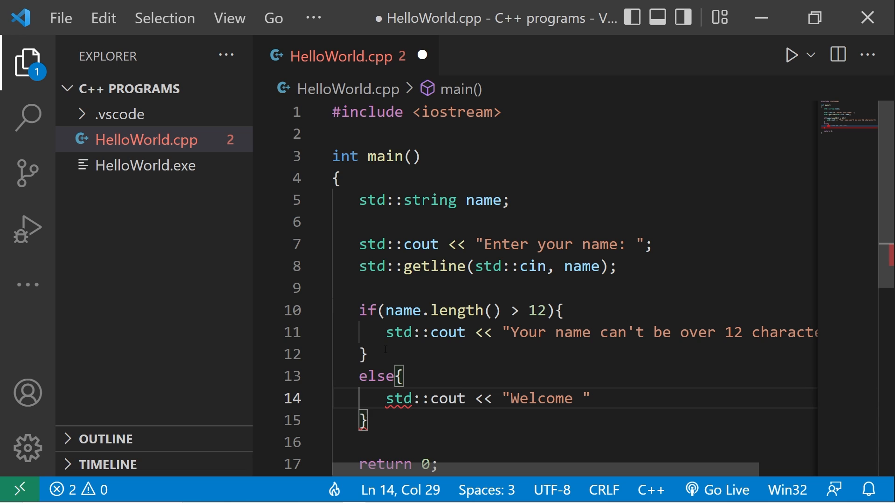
{"action": "type", "text": "<< name;"}
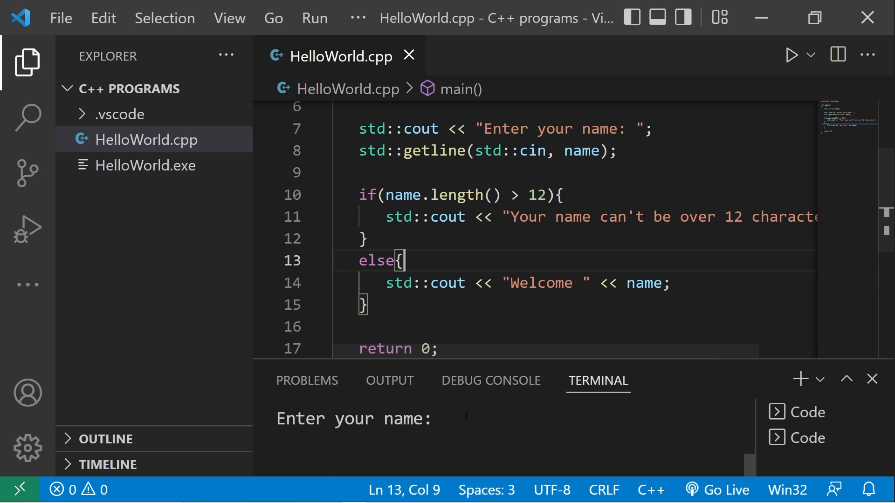
Step: Answer the prompt with Bro Code to get the welcome, then rerun the program
{"action": "left_click", "coordinate": [446, 417]}
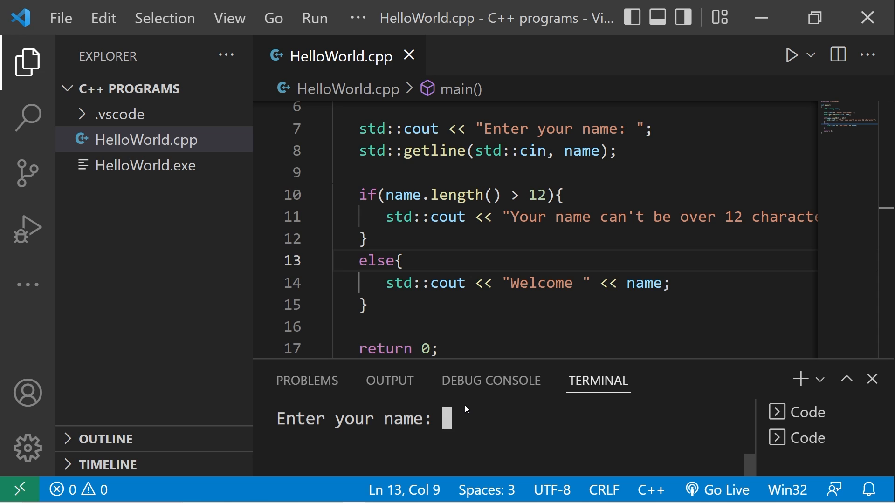
{"action": "type", "text": "Bro Code"}
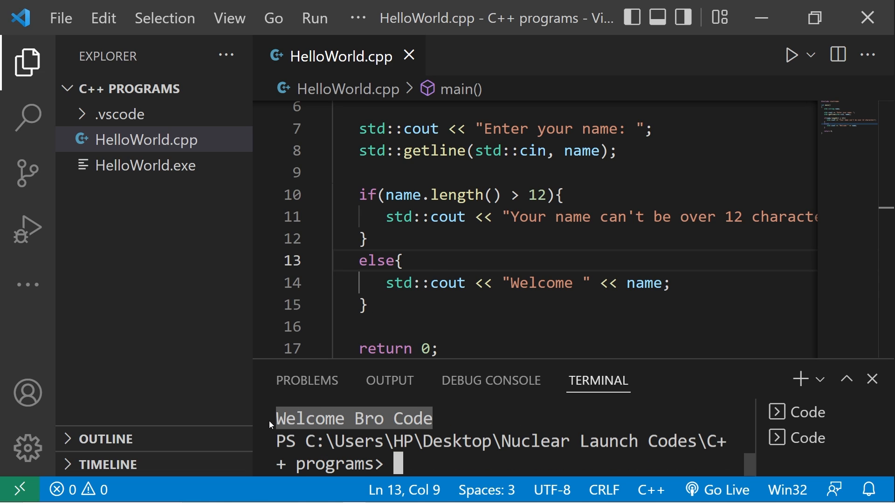
{"action": "mouse_move", "coordinate": [792, 55]}
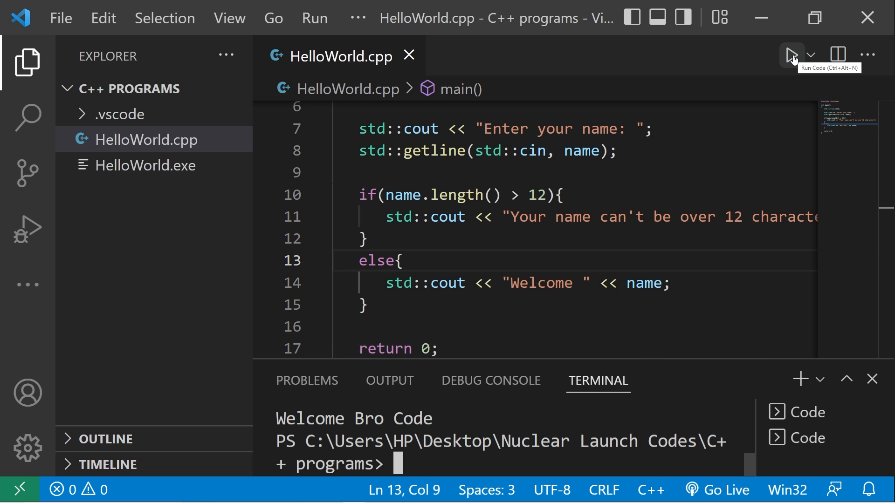
{"action": "left_click", "coordinate": [791, 54]}
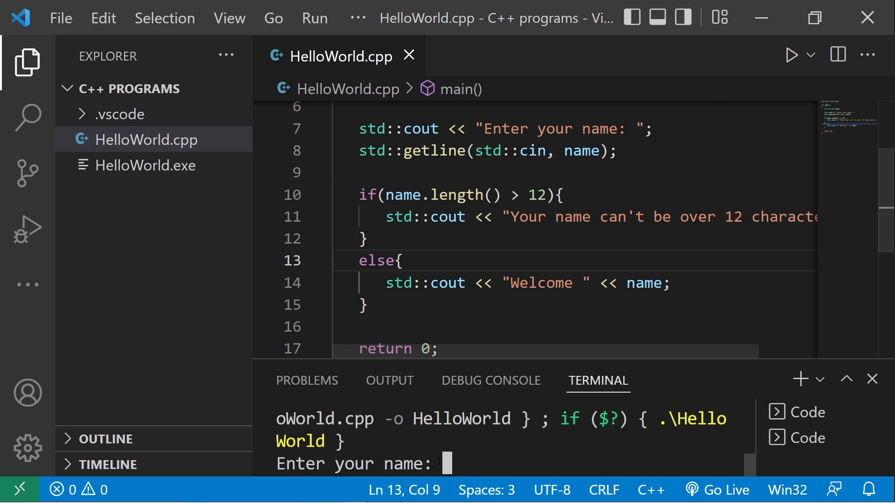
Step: Enter a longer name to trigger the over-12-characters warning
{"action": "type", "text": "Bro"}
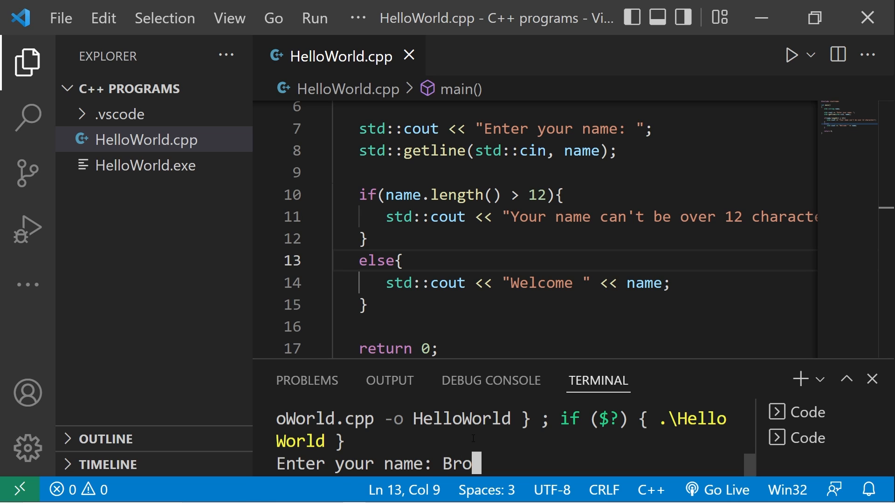
{"action": "type", "text": "Code"}
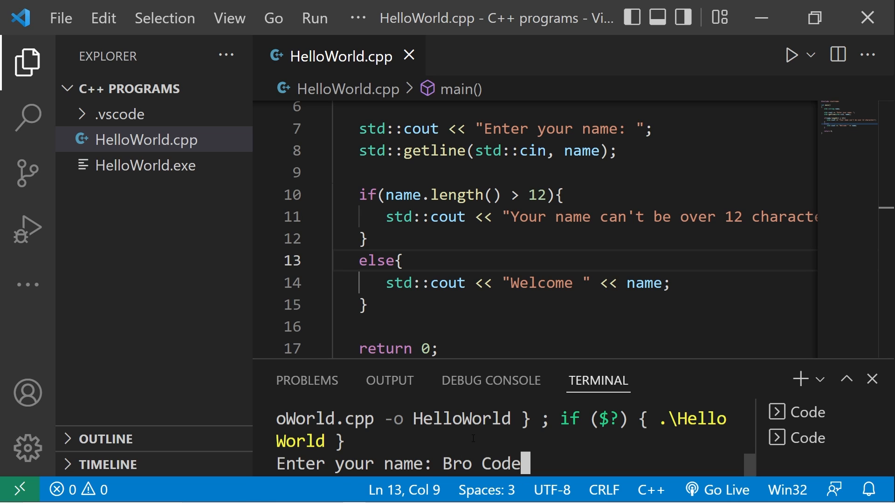
{"action": "key", "text": "Return"}
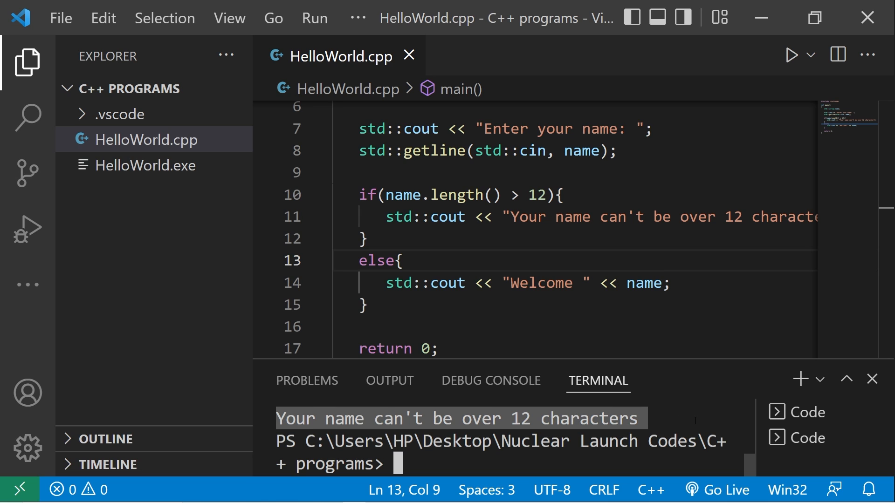
{"action": "double_click", "coordinate": [465, 195]}
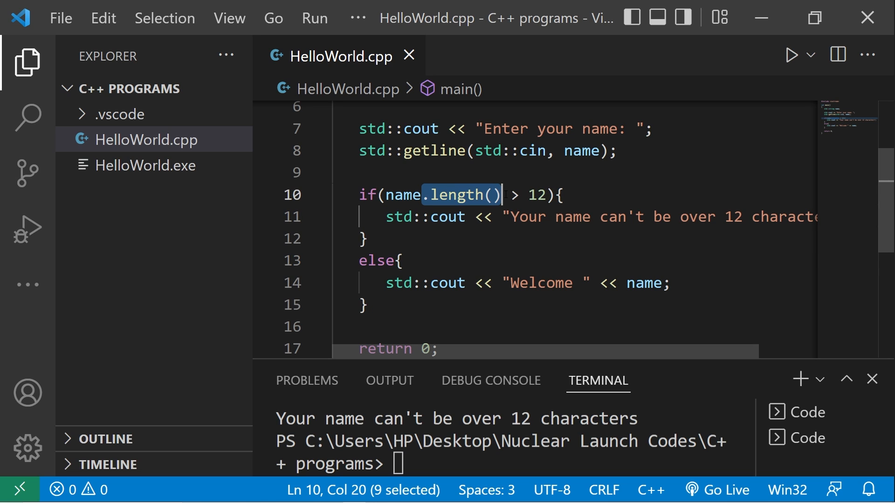
{"action": "double_click", "coordinate": [402, 195]}
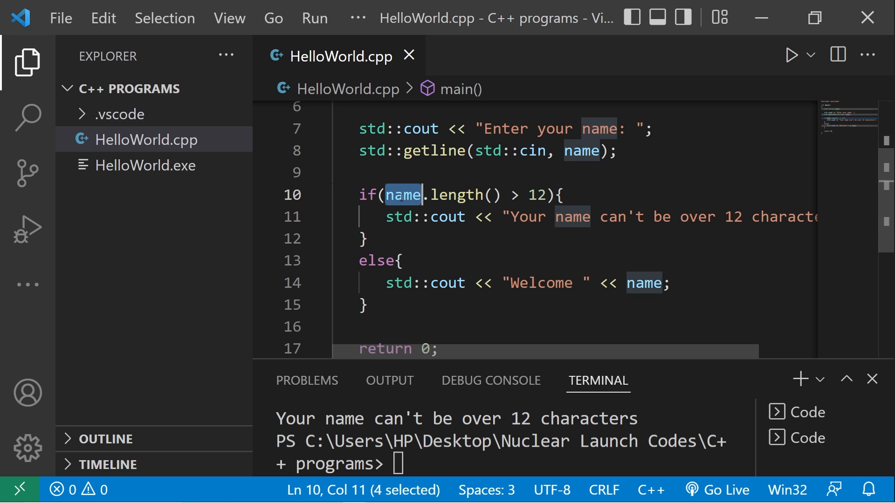
{"action": "left_click", "coordinate": [435, 195]}
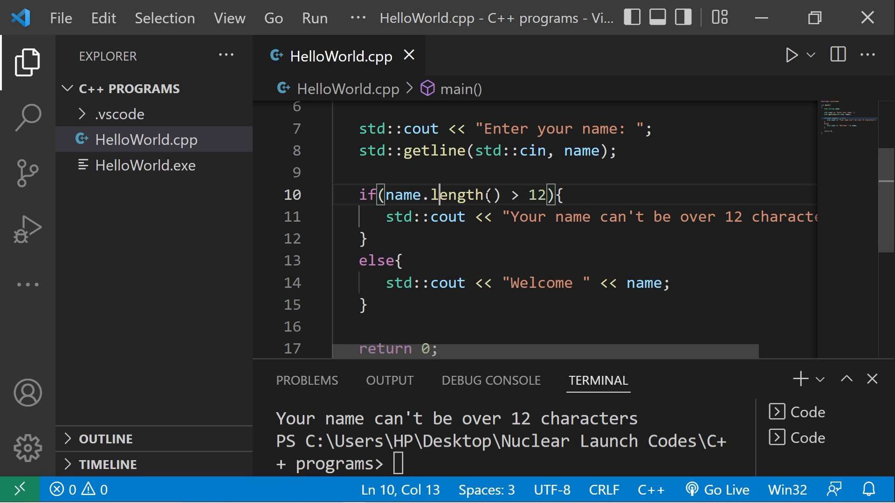
{"action": "left_click", "coordinate": [502, 195]}
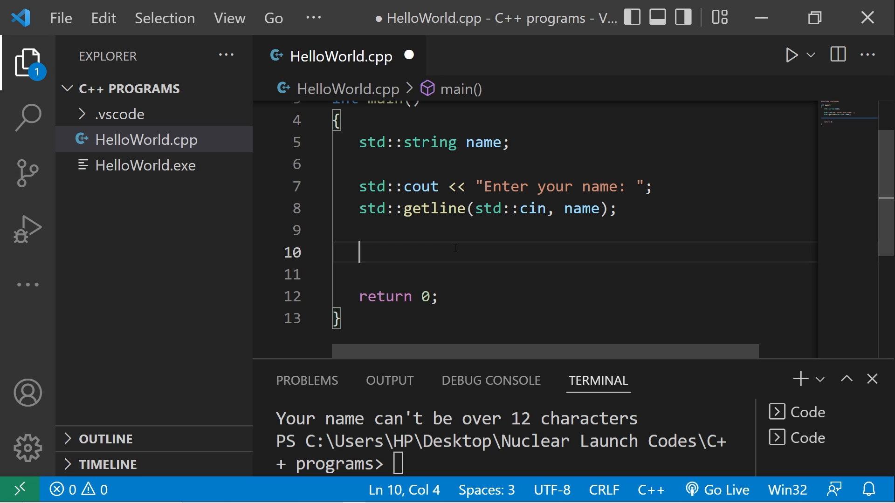
Step: Replace the length check with an if(name.empty()){ condition
{"action": "type", "text": "name"}
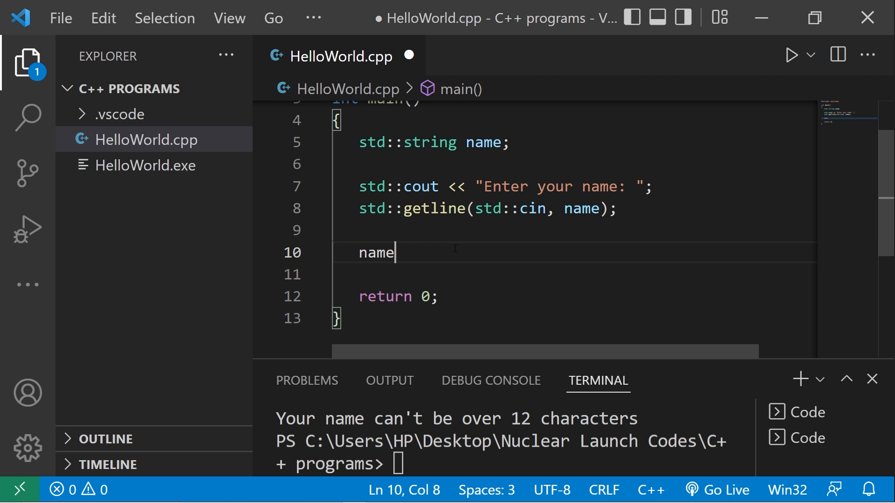
{"action": "type", "text": "."}
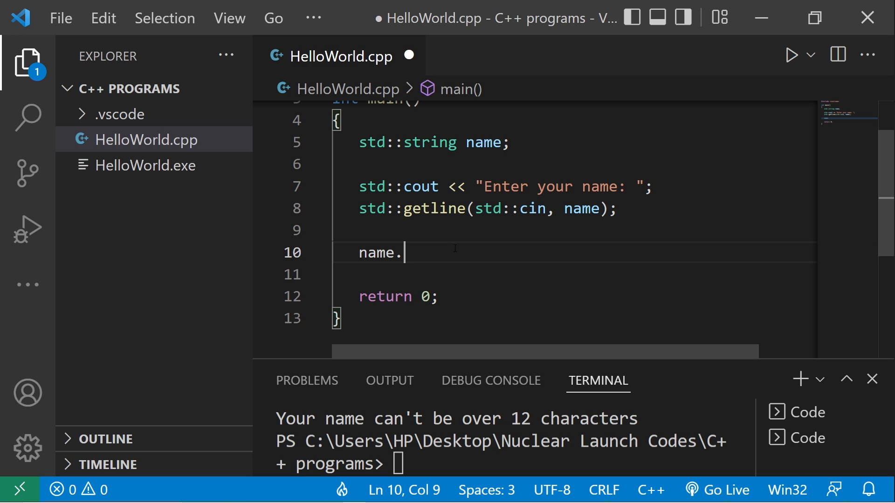
{"action": "type", "text": "empty()"}
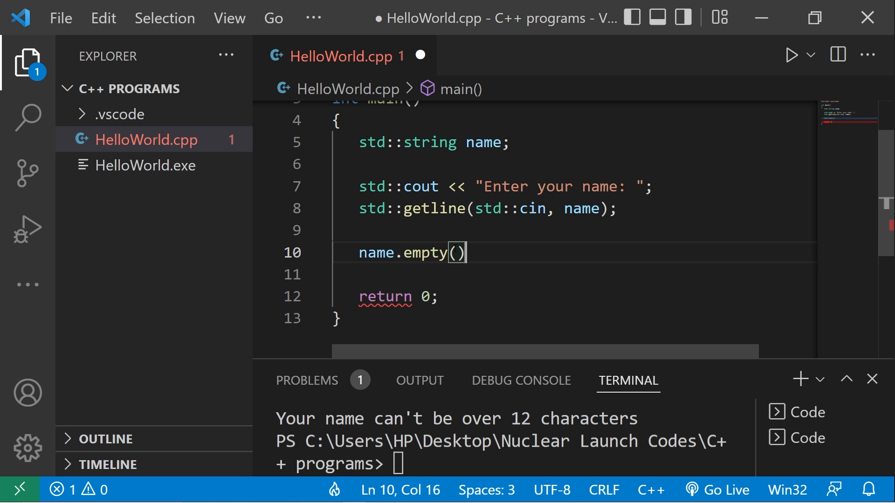
{"action": "double_click", "coordinate": [376, 253]}
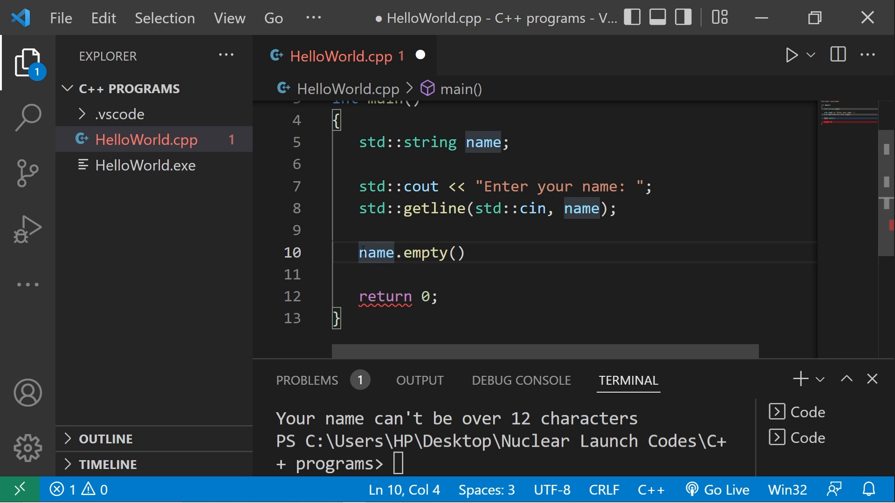
{"action": "type", "text": "if("}
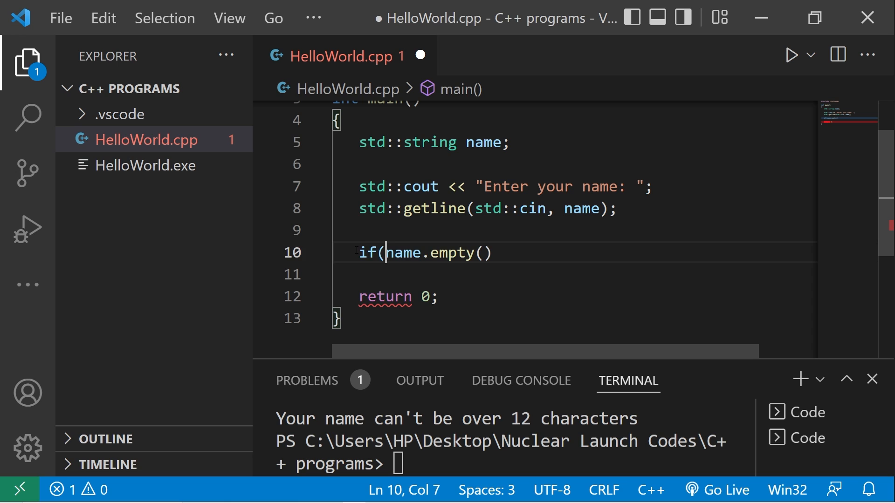
{"action": "type", "text": ")"}
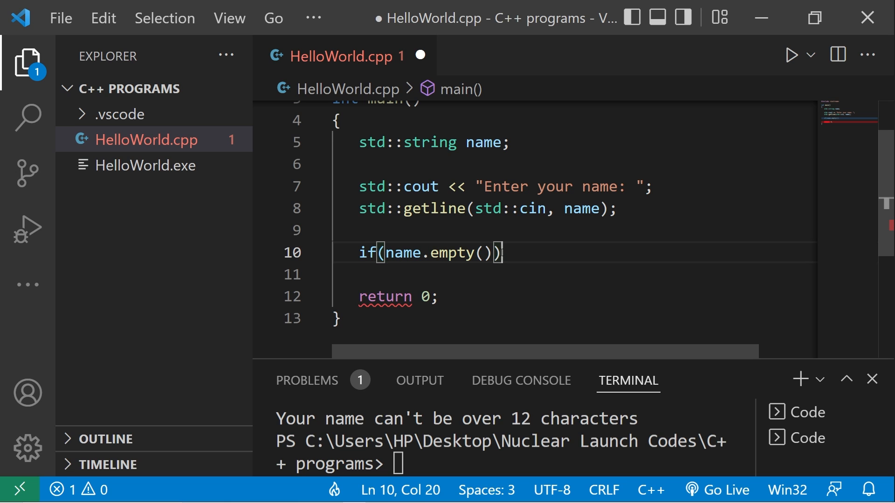
{"action": "type", "text": "{"}
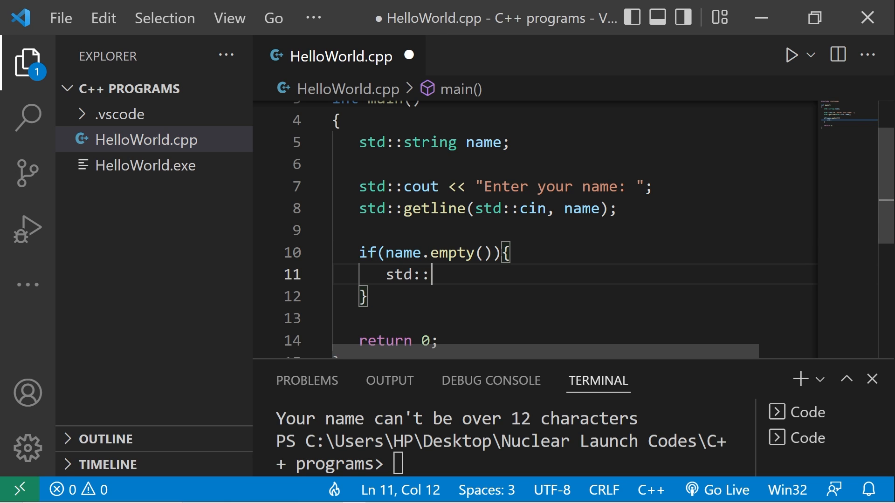
Step: Print a no-name-entered message in the if, else print "Hello" with the name
{"action": "type", "text": "cout << \"You didn't"}
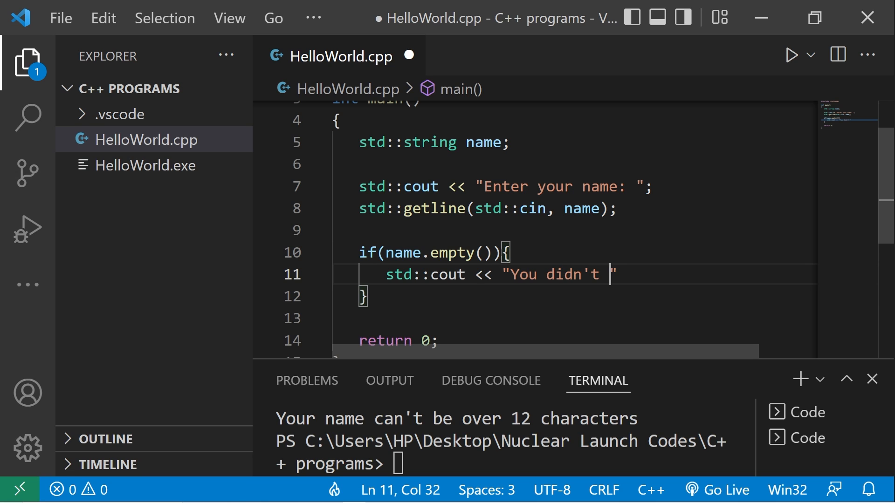
{"action": "type", "text": "enter your"}
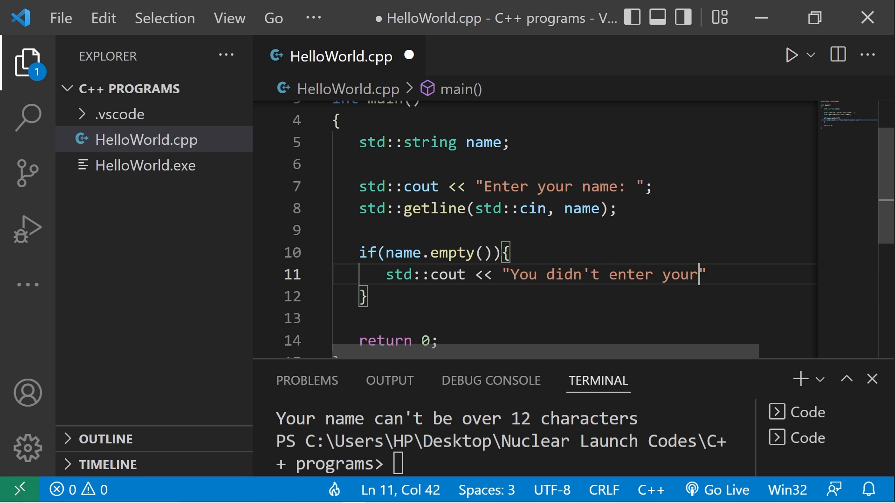
{"action": "type", "text": "name\";"}
{"action": "type", "text": "else{"}
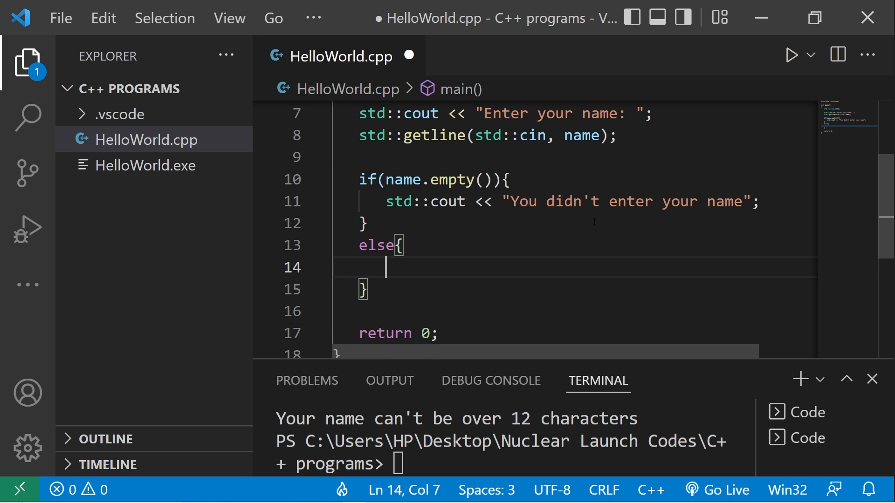
{"action": "type", "text": "std::cout"}
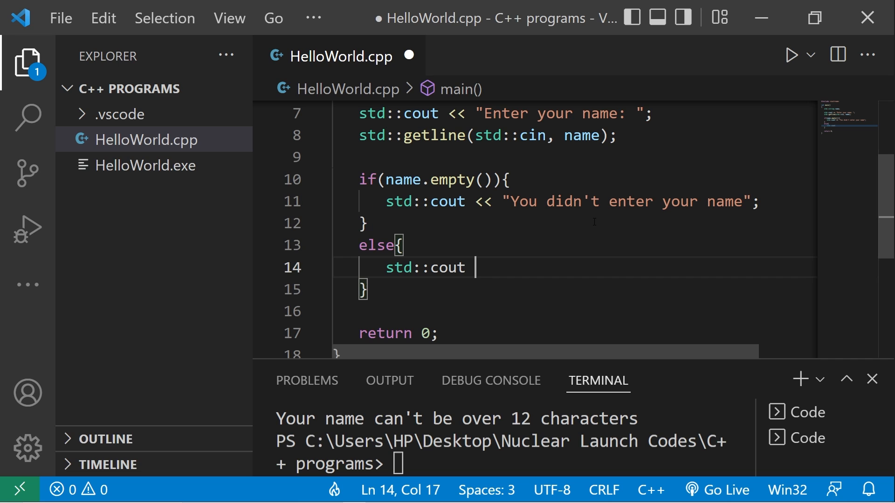
{"action": "type", "text": "<< \"Hello\""}
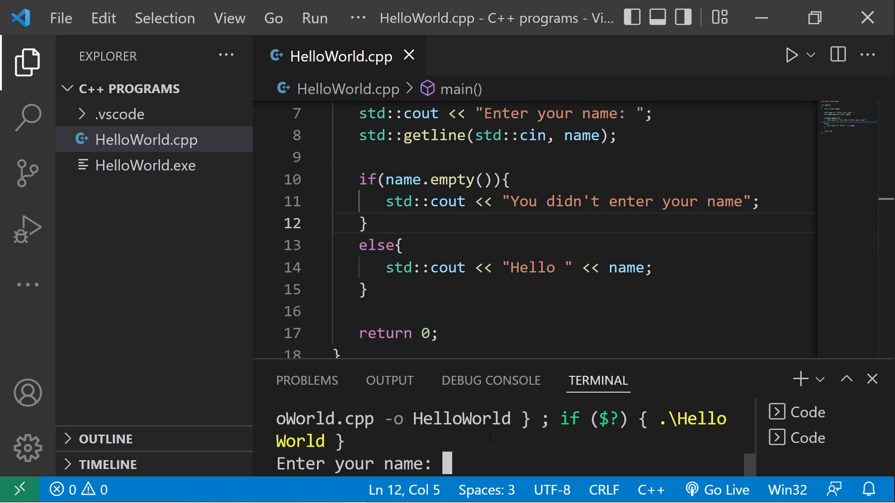
Step: Submit the typed name to get the Hello greeting, then select the name.empty() condition
{"action": "key", "text": "Return"}
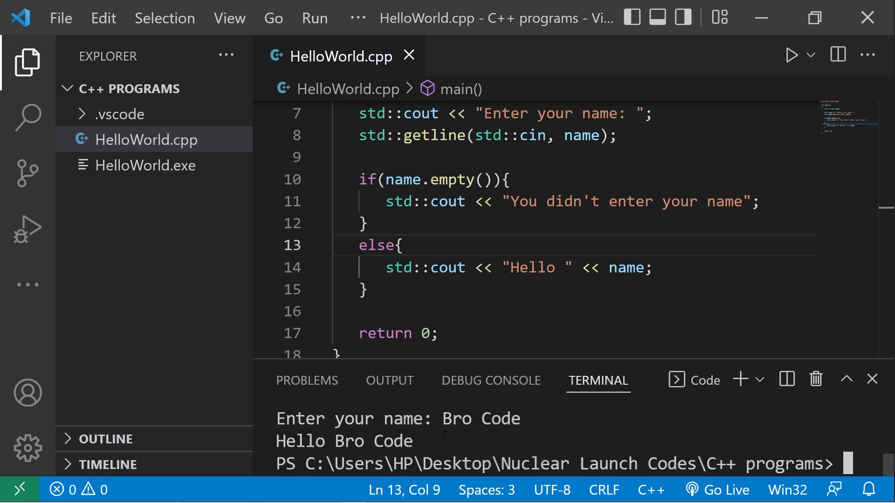
{"action": "left_click", "coordinate": [450, 202]}
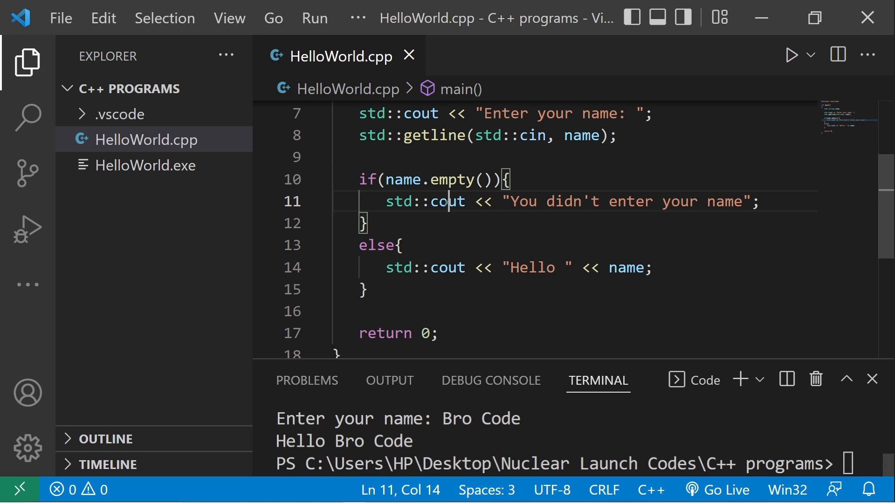
{"action": "double_click", "coordinate": [436, 179]}
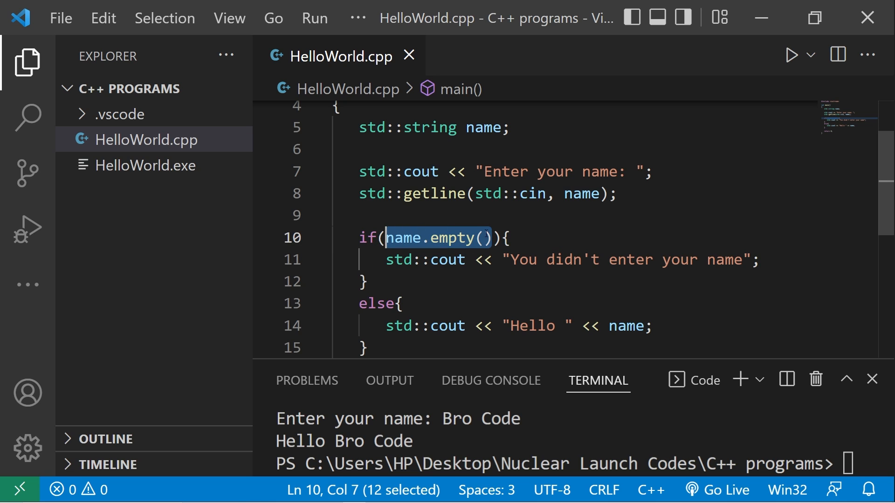
Step: Delete the empty-name if/else block and call name.clear(); instead
{"action": "key", "text": "Delete"}
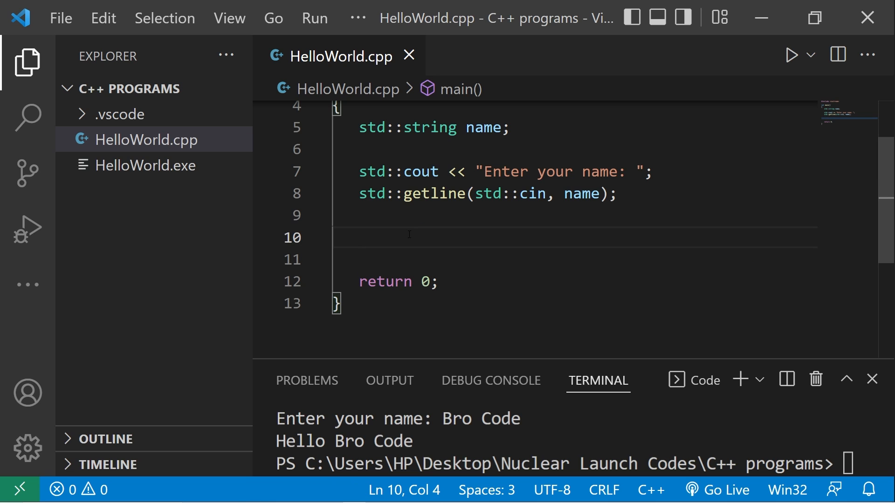
{"action": "type", "text": "name.c"}
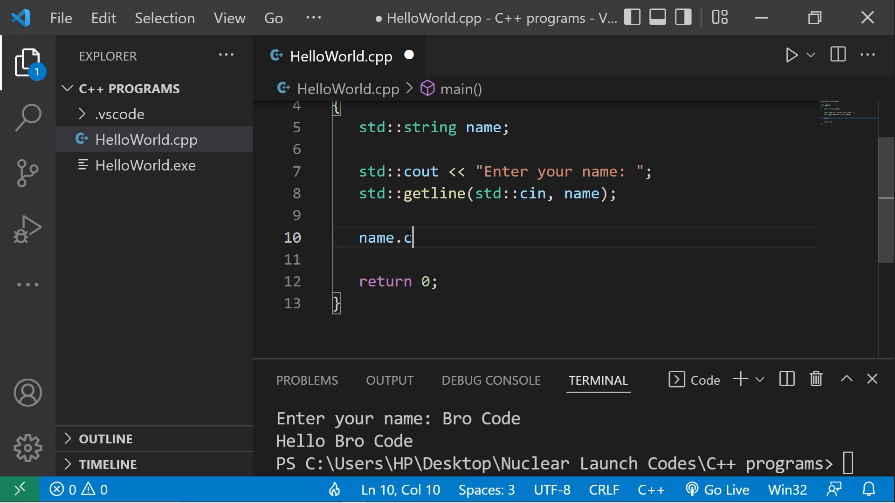
{"action": "type", "text": "lear();"}
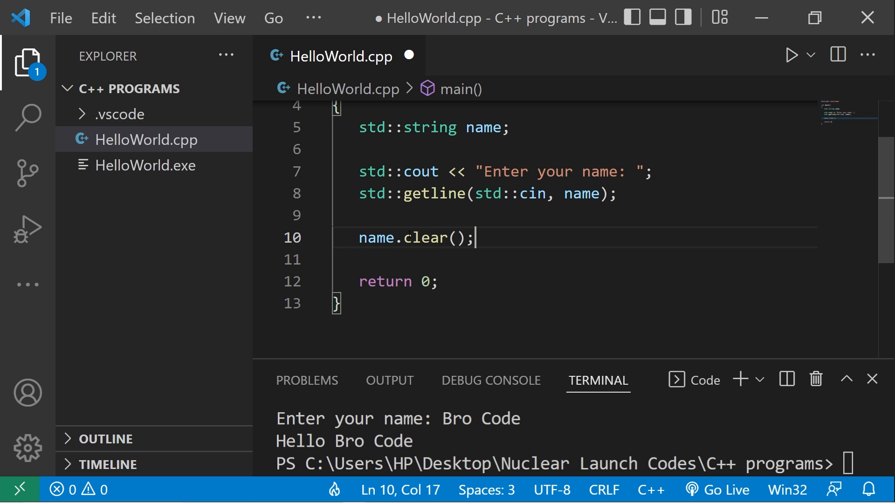
Step: Print "Hello " followed by the cleared name with std::cout and save
{"action": "type", "text": "std"}
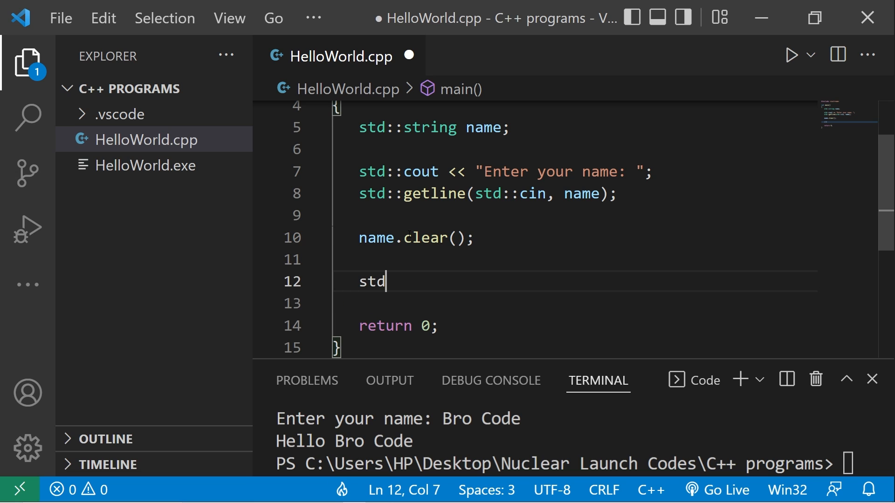
{"action": "type", "text": "::cout"}
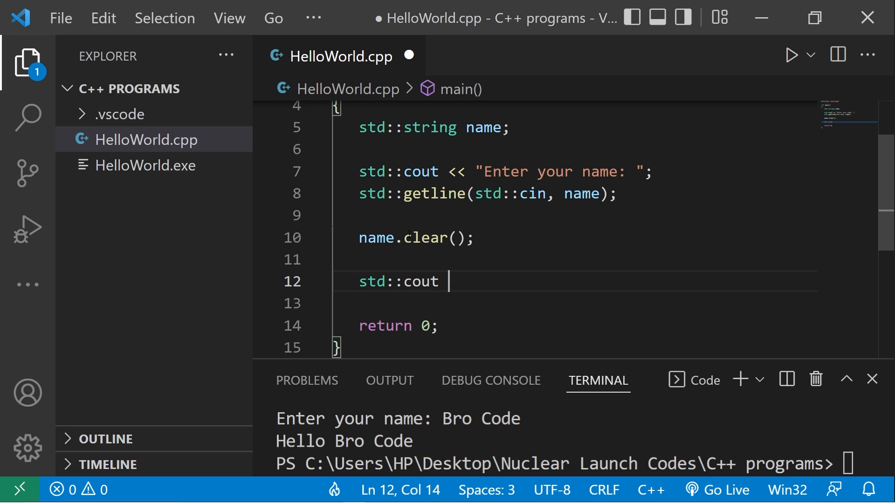
{"action": "type", "text": "<< \"\""}
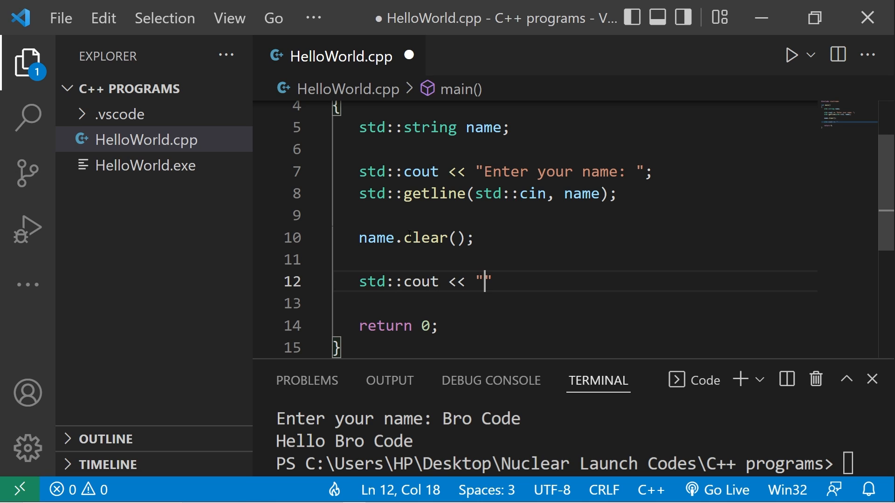
{"action": "type", "text": "Hello"}
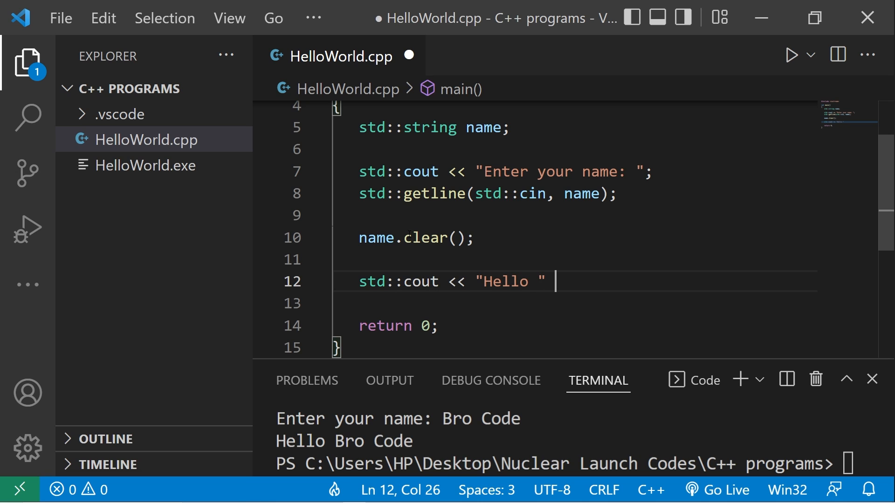
{"action": "type", "text": "<< name;"}
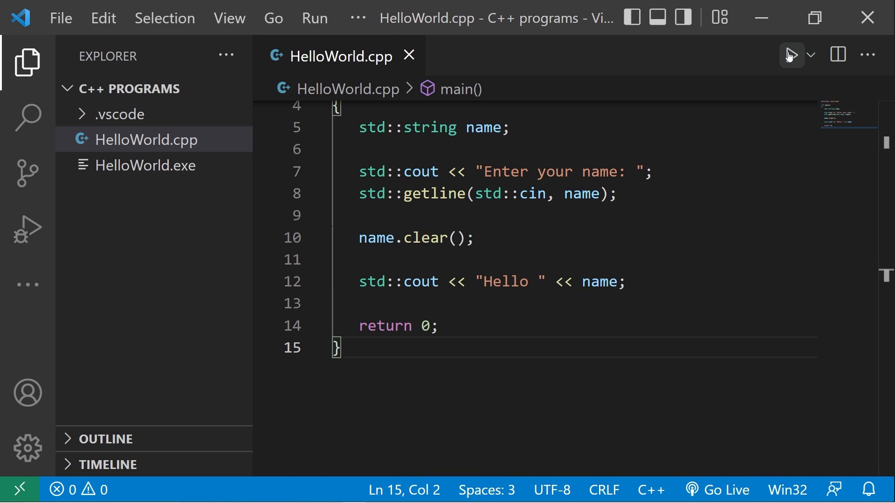
Step: Run with Bro Code to see only Hello printed, then return to the editor to remove those lines
{"action": "left_click", "coordinate": [790, 55]}
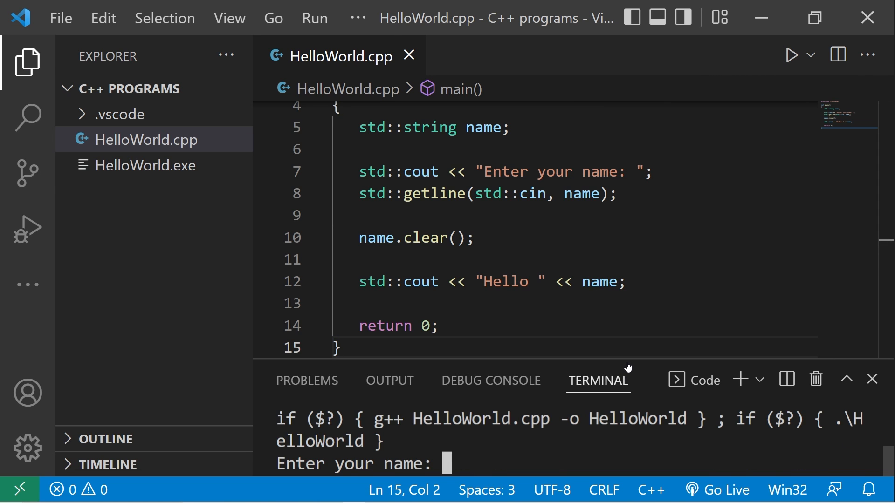
{"action": "type", "text": "Bro Code"}
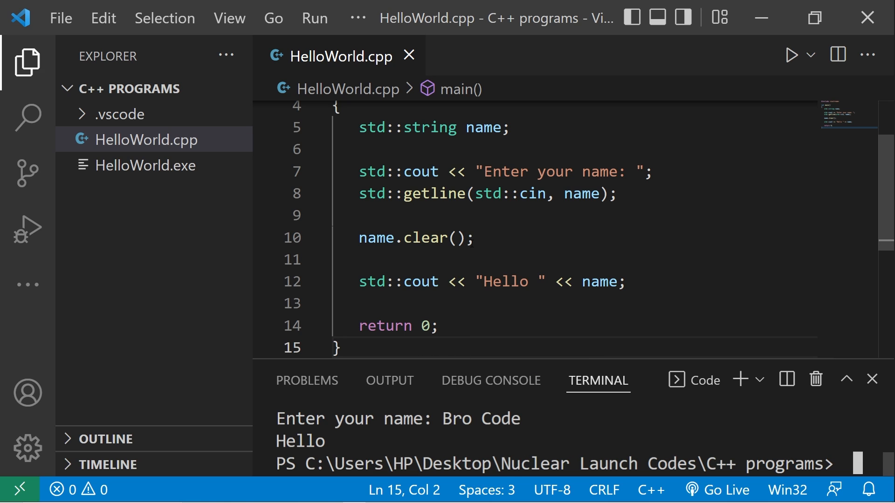
{"action": "left_click", "coordinate": [626, 282]}
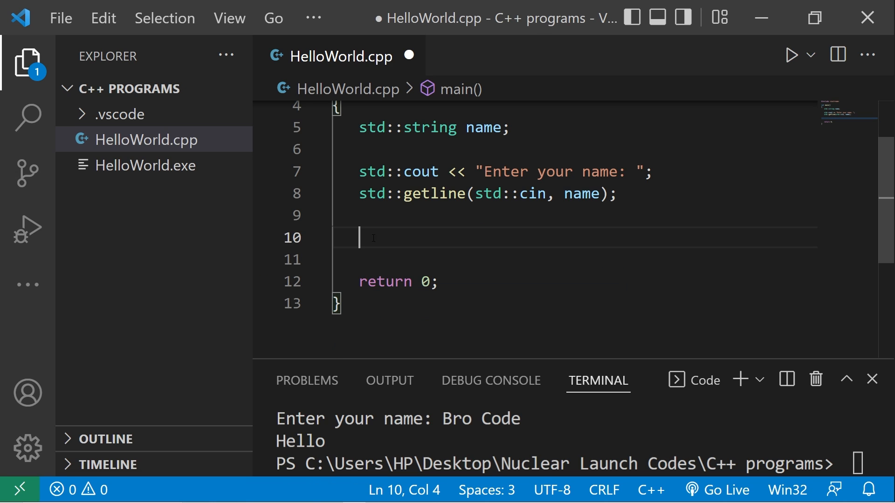
{"action": "type", "text": "name.app"}
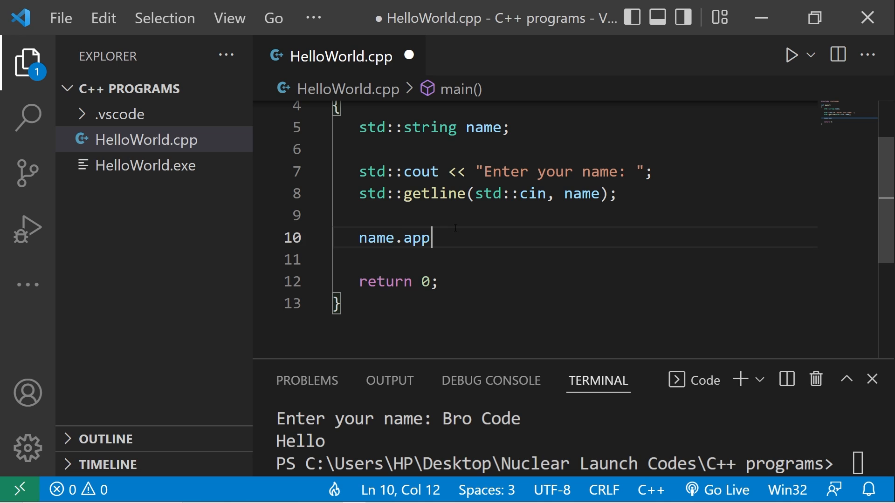
{"action": "type", "text": "end();"}
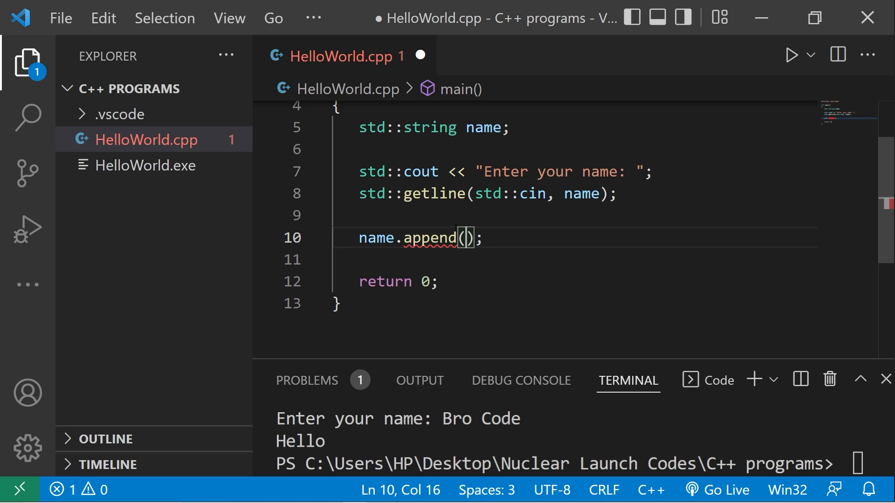
{"action": "type", "text": "\"@\""}
{"action": "type", "text": "s"}
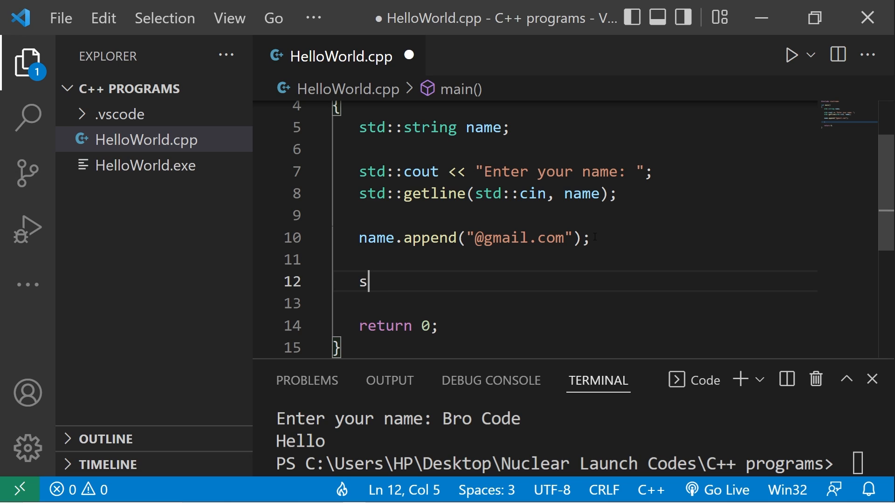
Step: Print "Your username is now " followed by name, save and run
{"action": "type", "text": "td::cout <<"}
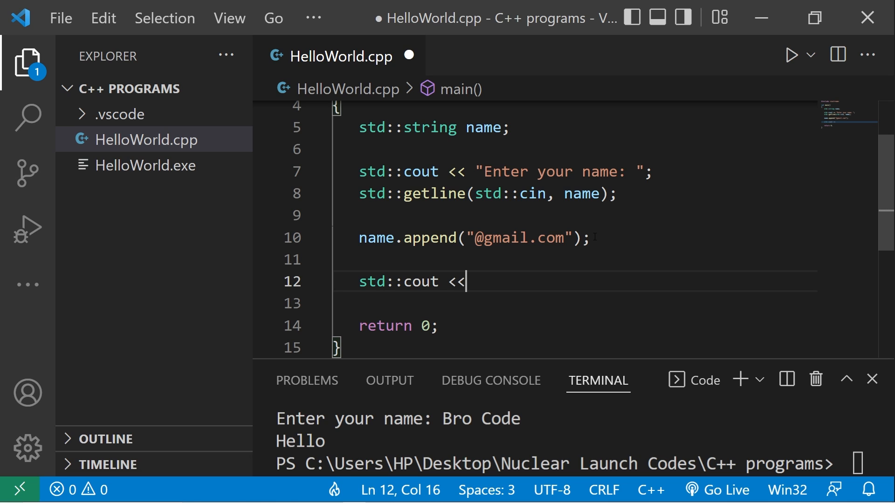
{"action": "type", "text": "\""}
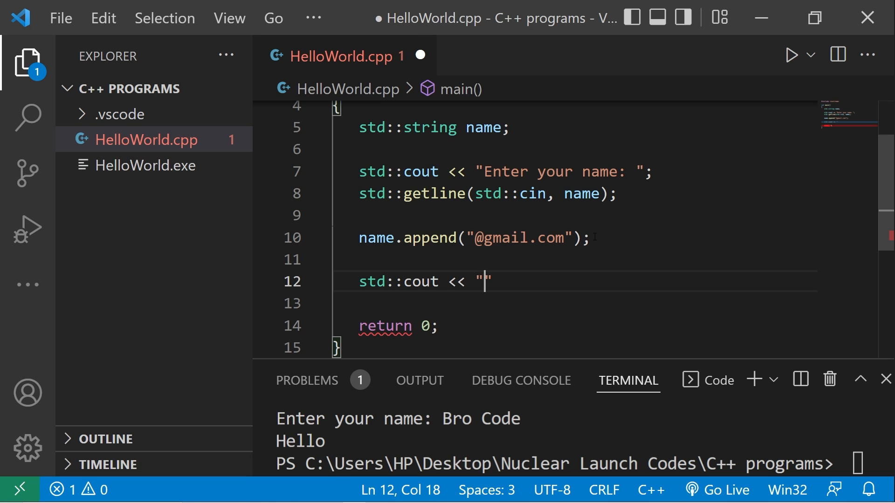
{"action": "type", "text": "Your username is"}
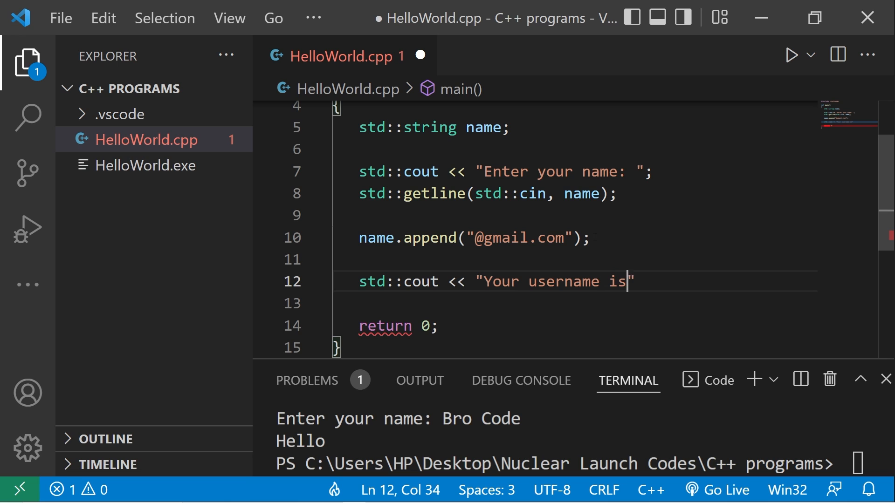
{"action": "type", "text": "now \" <"}
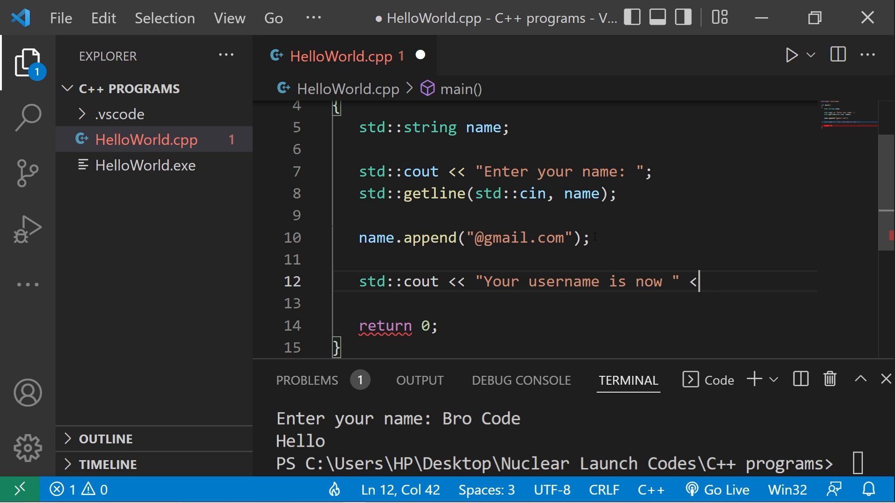
{"action": "type", "text": "< name;"}
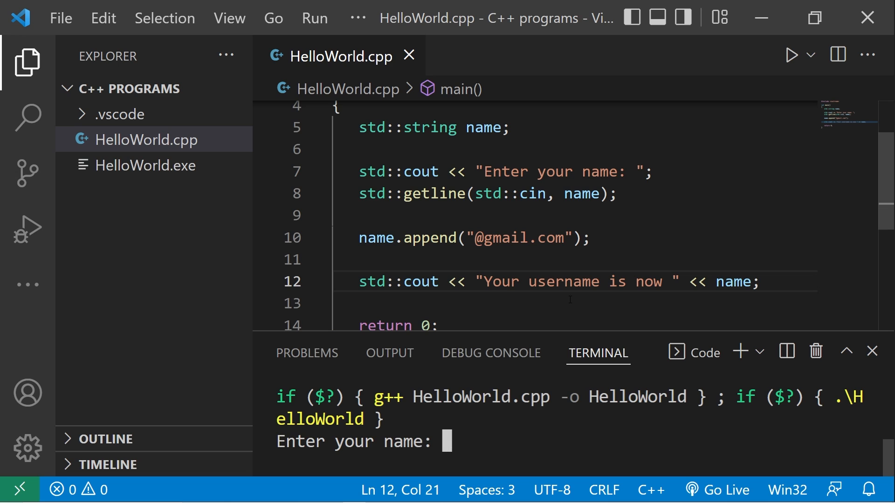
{"action": "type", "text": "BroCode"}
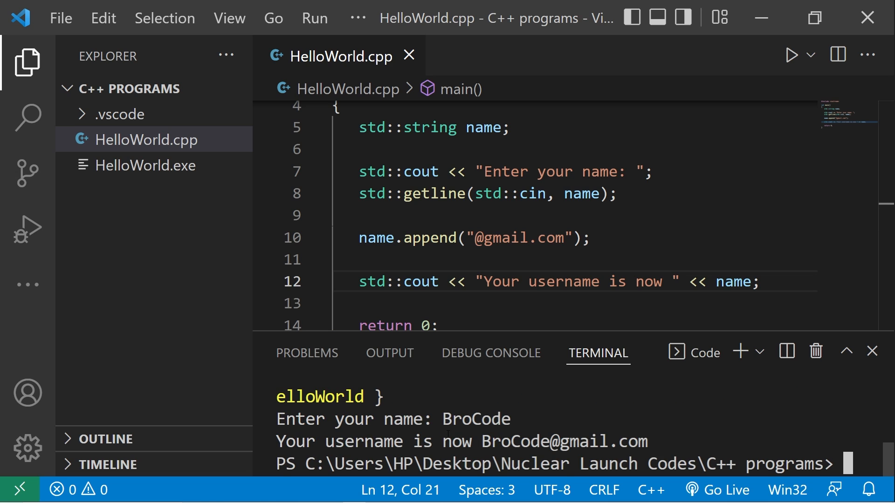
{"action": "double_click", "coordinate": [514, 441]}
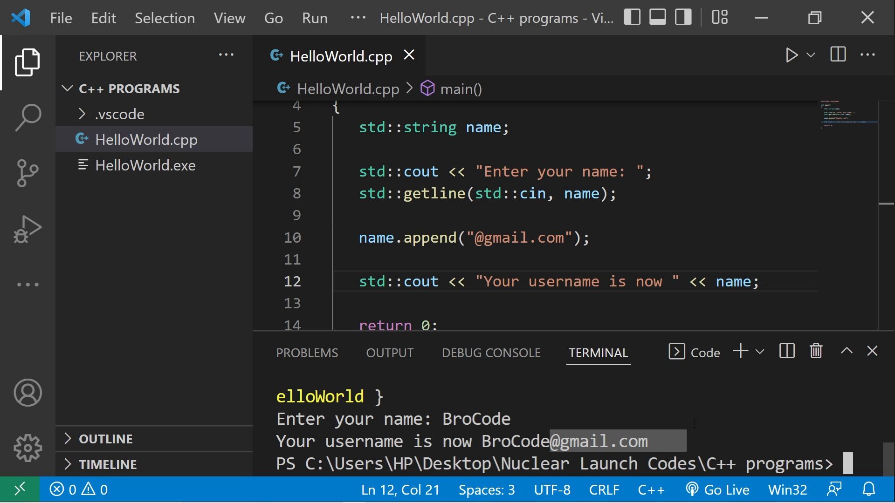
{"action": "double_click", "coordinate": [428, 237]}
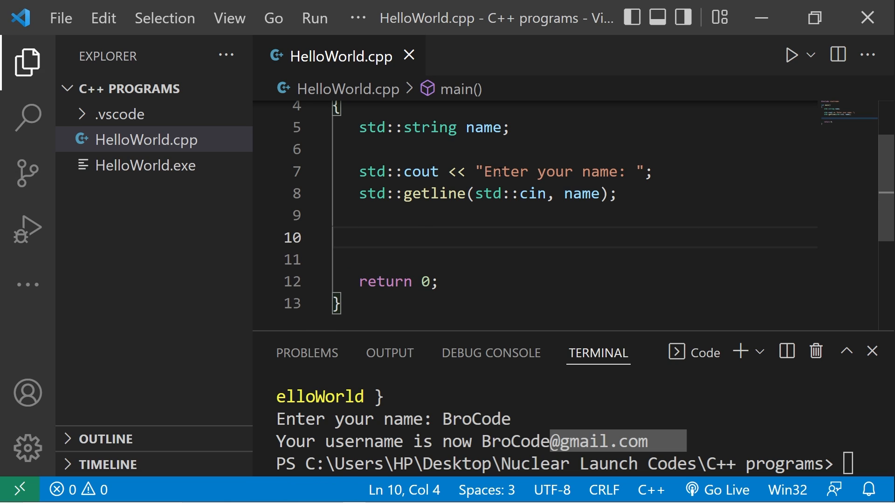
Step: Print the character at index 0 with std::cout << name.at(0);
{"action": "type", "text": "std::"}
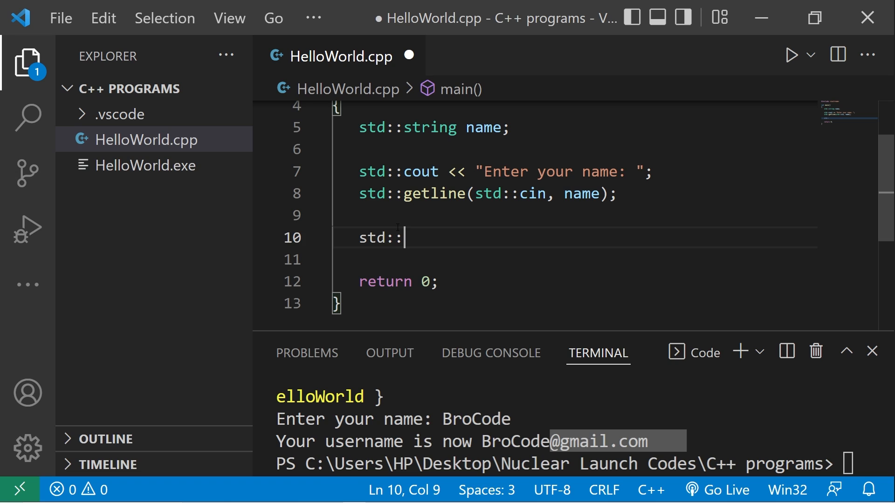
{"action": "type", "text": "cout <<"}
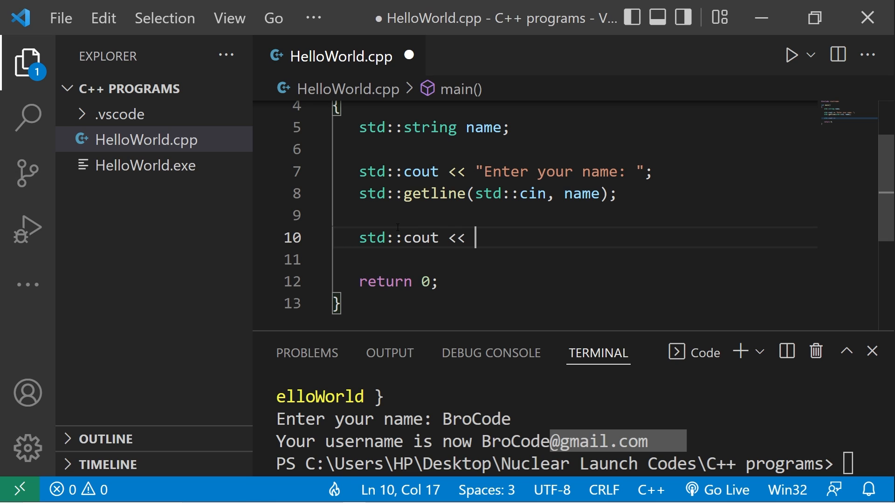
{"action": "type", "text": "name"}
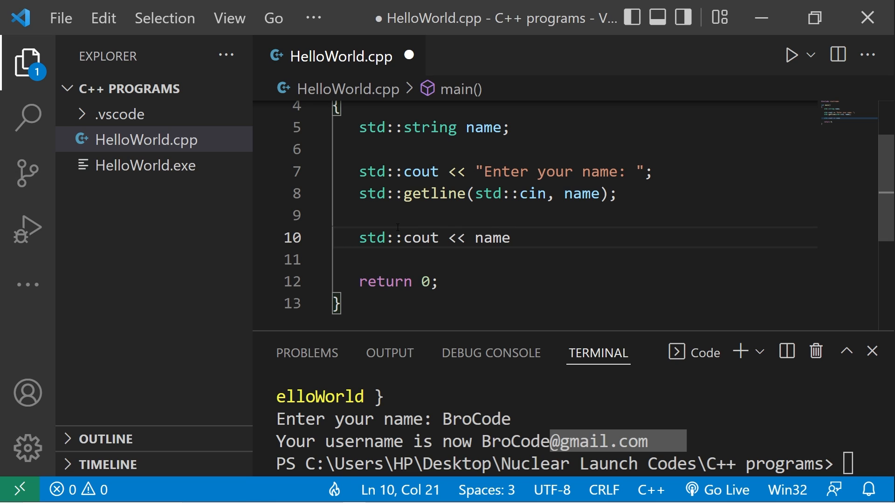
{"action": "type", "text": ".at()"}
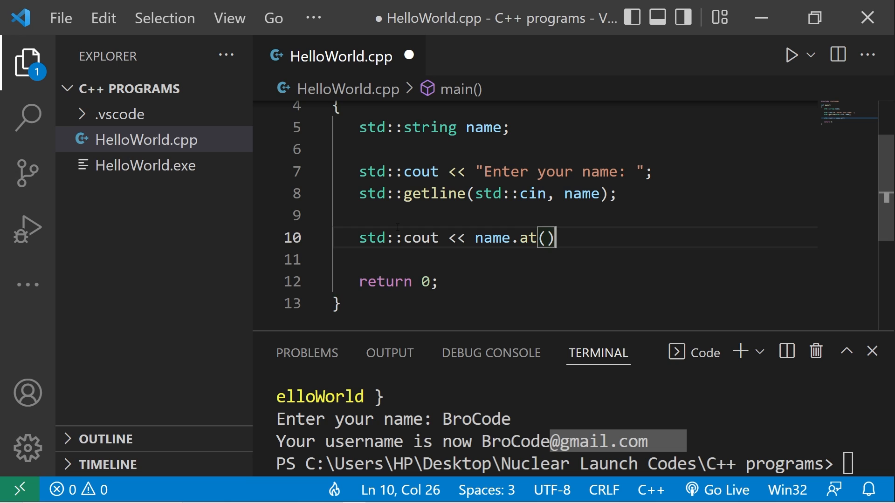
{"action": "type", "text": ";"}
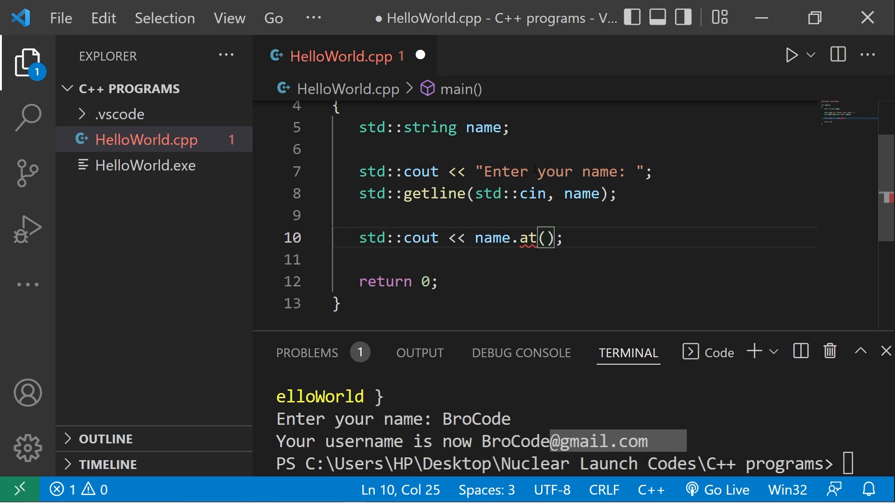
{"action": "type", "text": "0"}
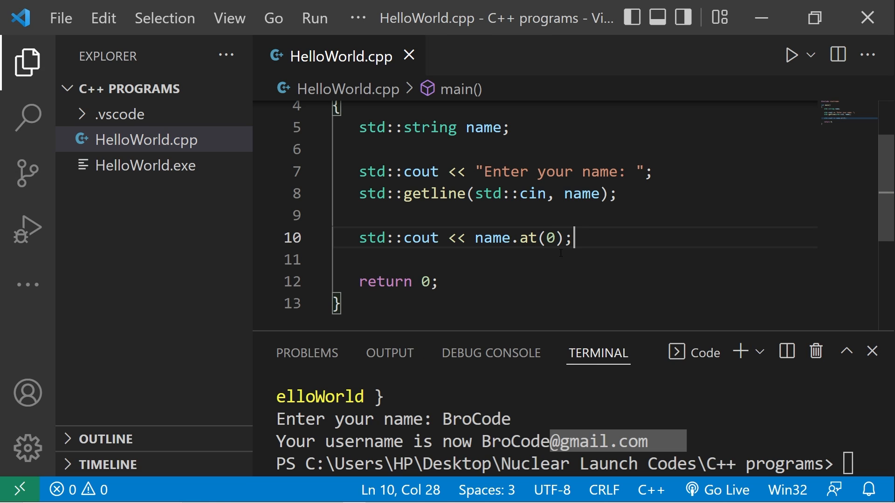
Step: Run with Bro Code to show B, change the index to 1 and run again
{"action": "left_click", "coordinate": [790, 55]}
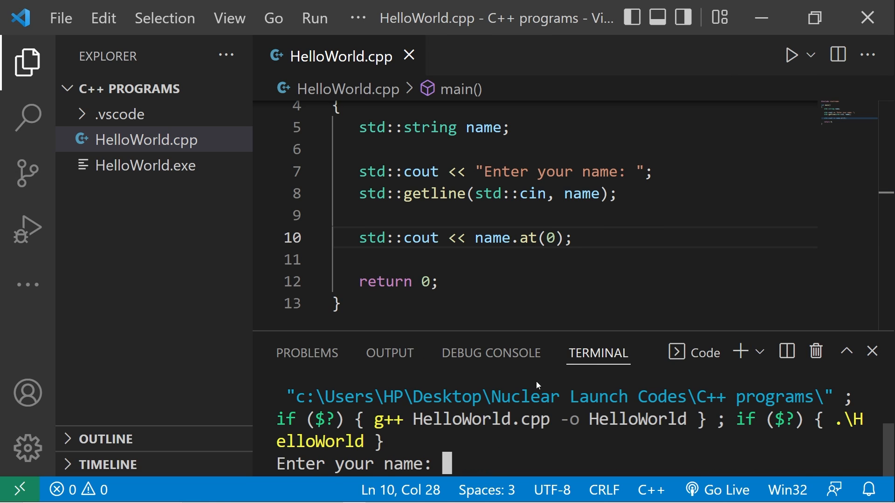
{"action": "type", "text": "Bro Code"}
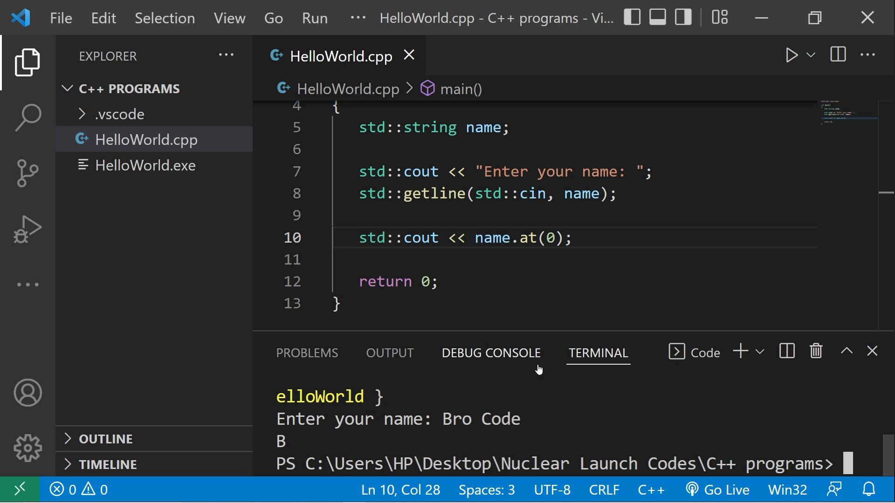
{"action": "double_click", "coordinate": [551, 238]}
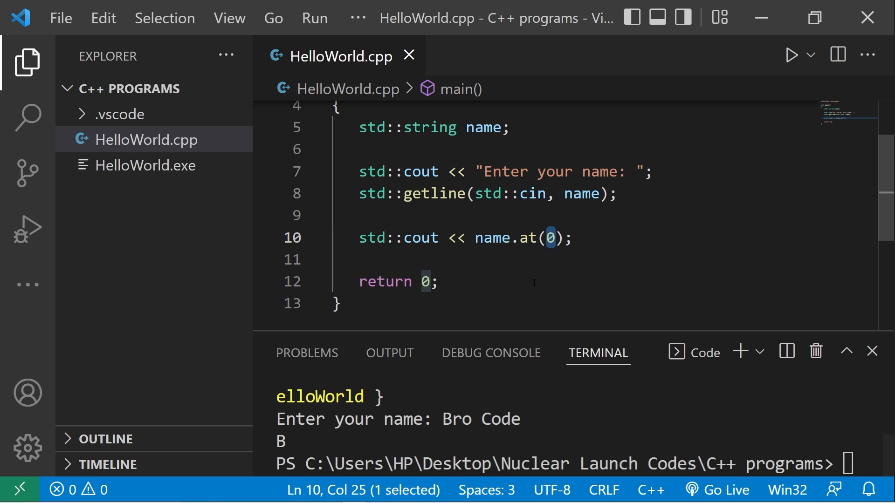
{"action": "left_click", "coordinate": [791, 55]}
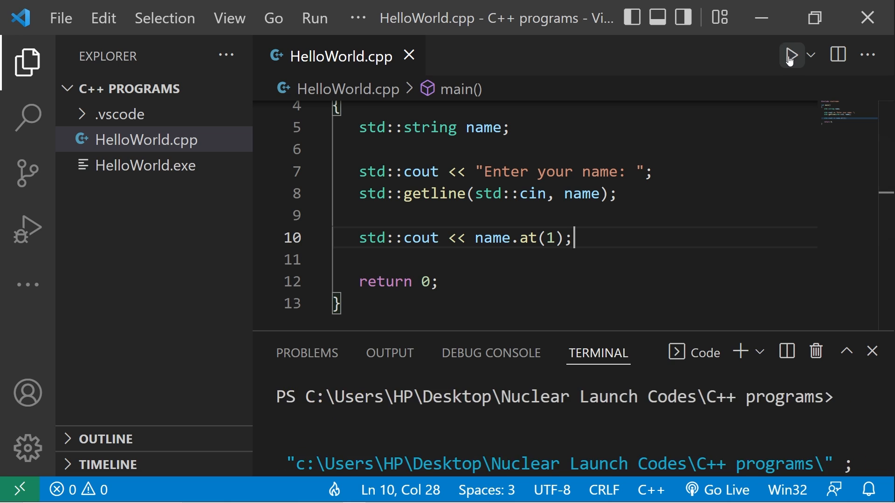
{"action": "left_click", "coordinate": [792, 55]}
{"action": "type", "text": "Bro Code"}
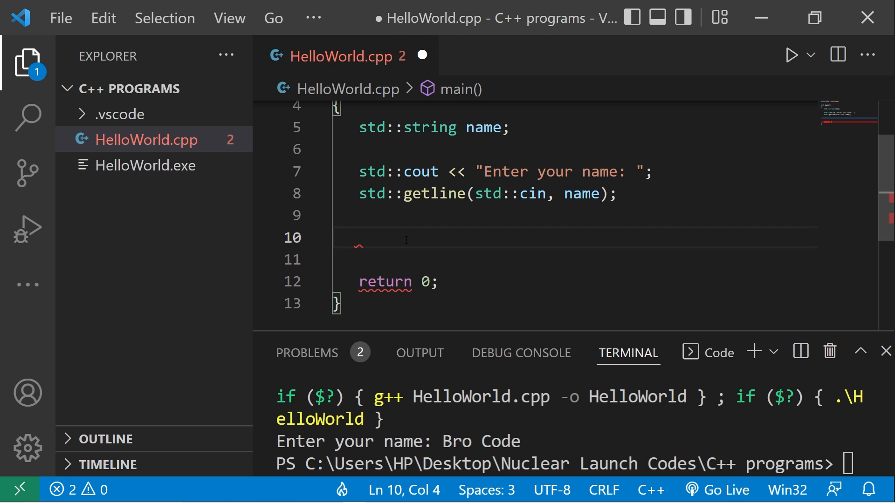
Step: Write name.insert(0, "@"); followed by std::cout << name; in main
{"action": "type", "text": "name."}
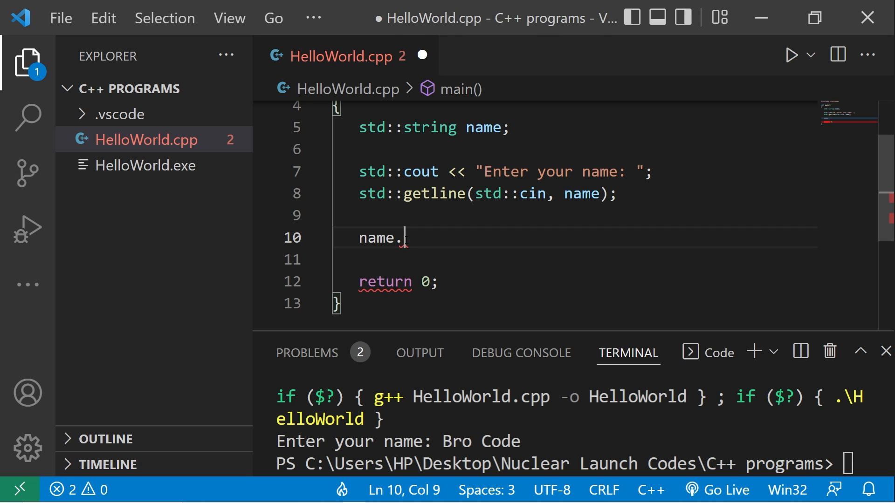
{"action": "type", "text": "insert"}
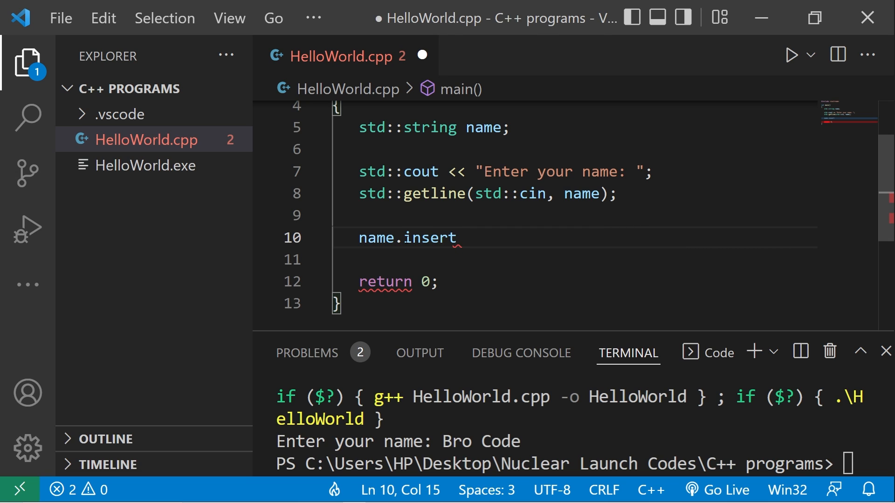
{"action": "type", "text": "();"}
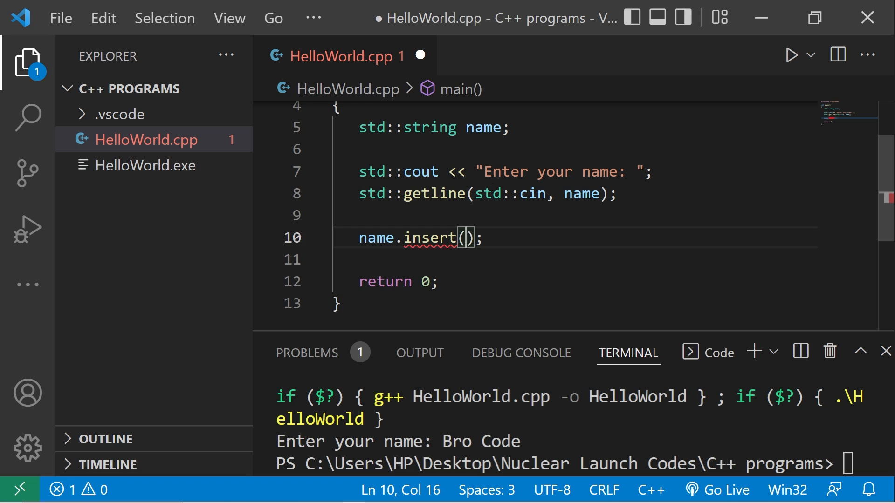
{"action": "type", "text": "0,"}
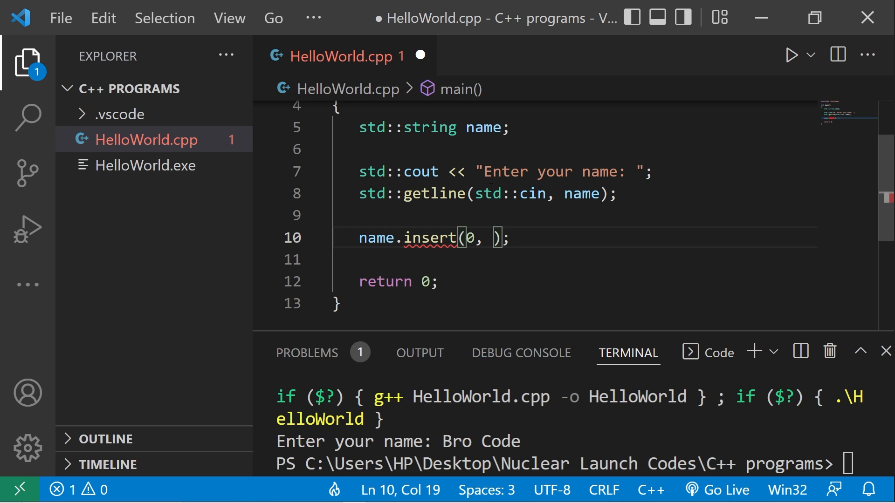
{"action": "type", "text": "\"@"}
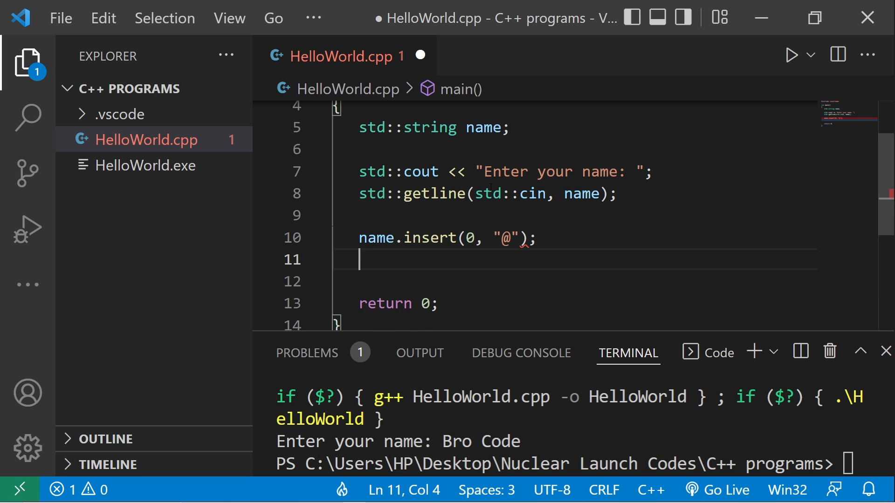
{"action": "type", "text": "std:"}
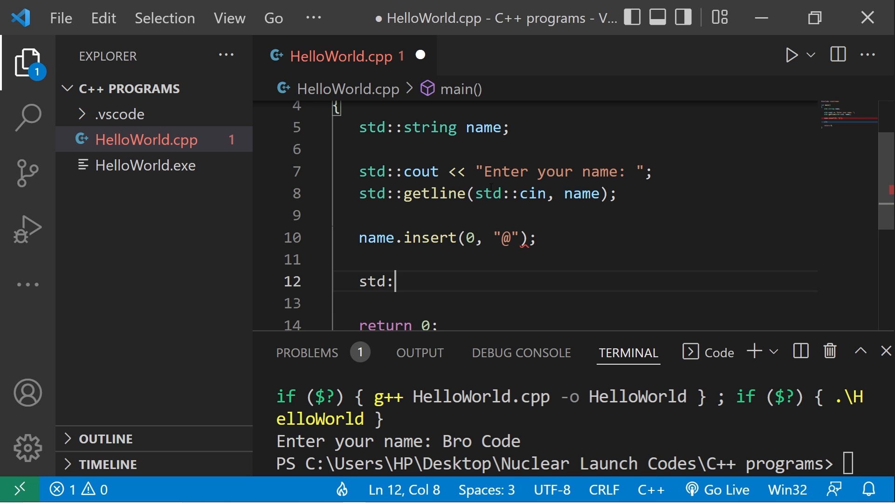
{"action": "type", "text": ":cout << nam"}
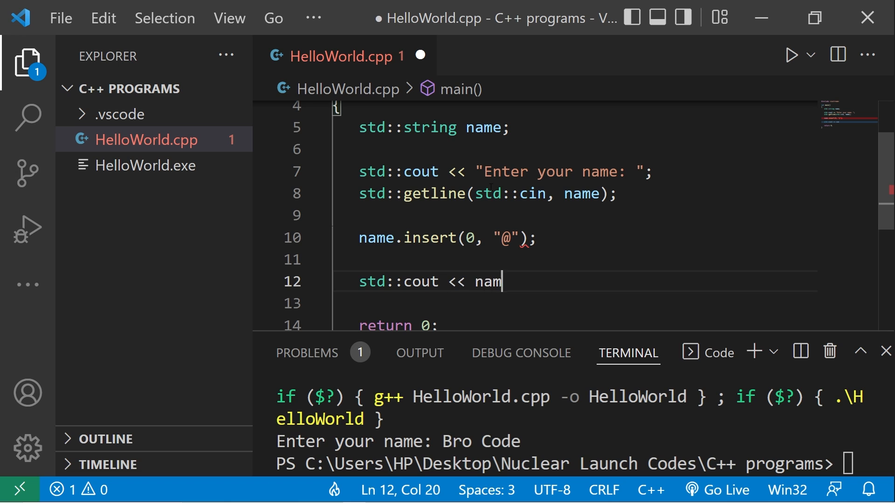
{"action": "type", "text": "e;"}
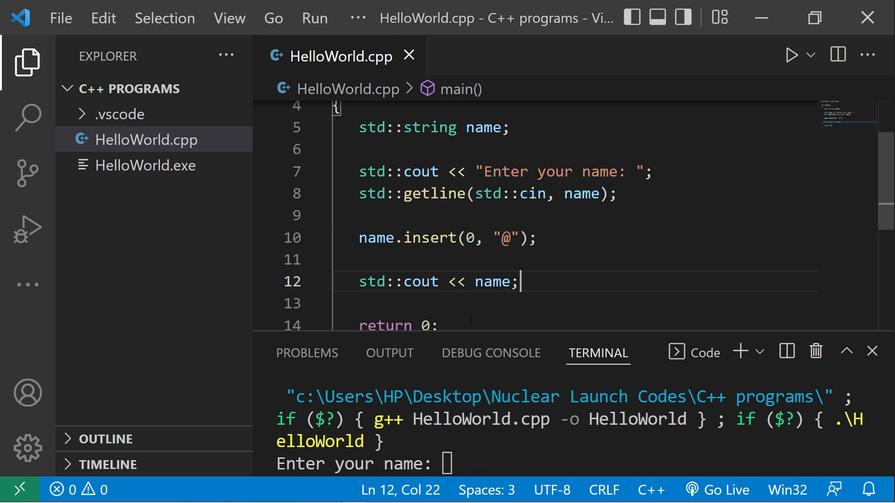
{"action": "type", "text": "Bro"}
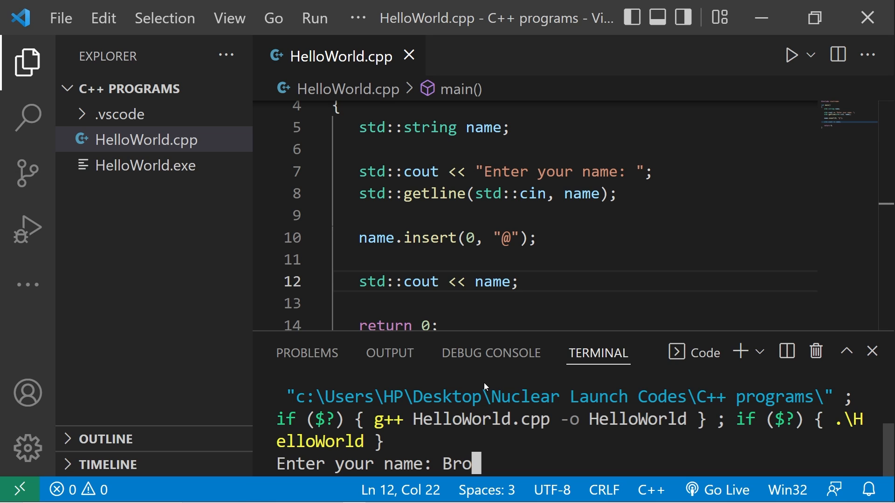
{"action": "key", "text": "Return"}
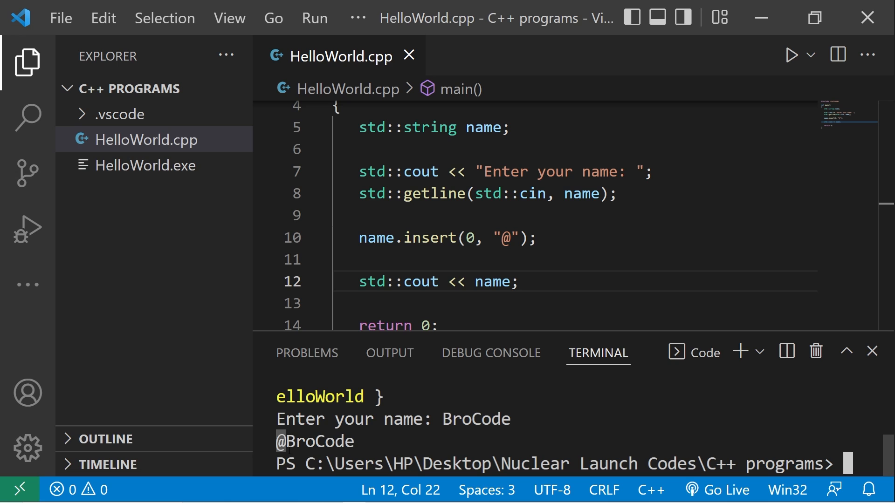
{"action": "double_click", "coordinate": [316, 441]}
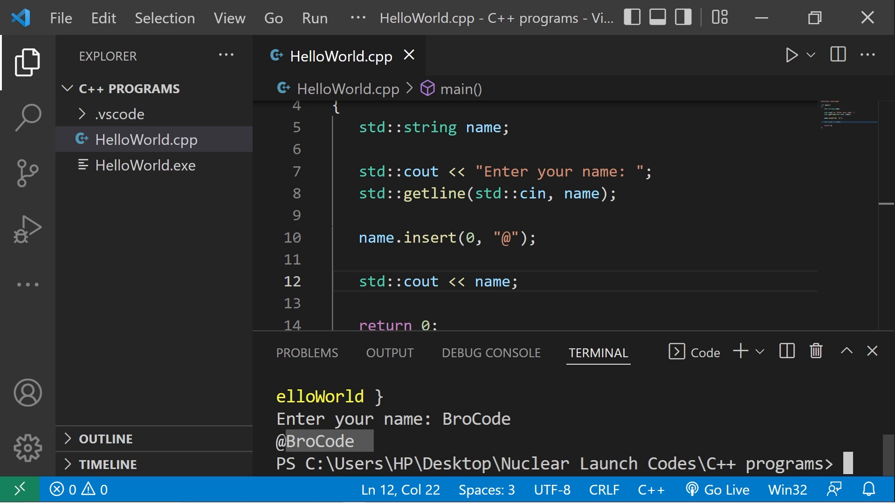
{"action": "left_click", "coordinate": [473, 237]}
{"action": "type", "text": "1"}
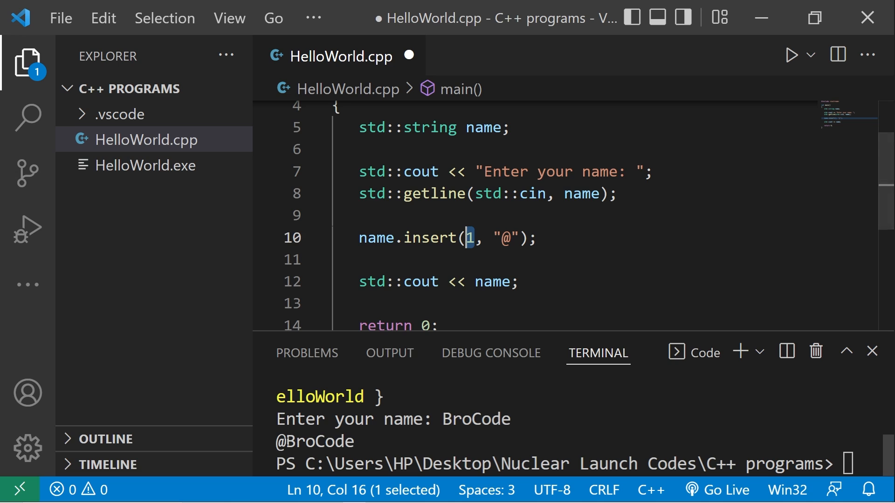
{"action": "left_click", "coordinate": [791, 55]}
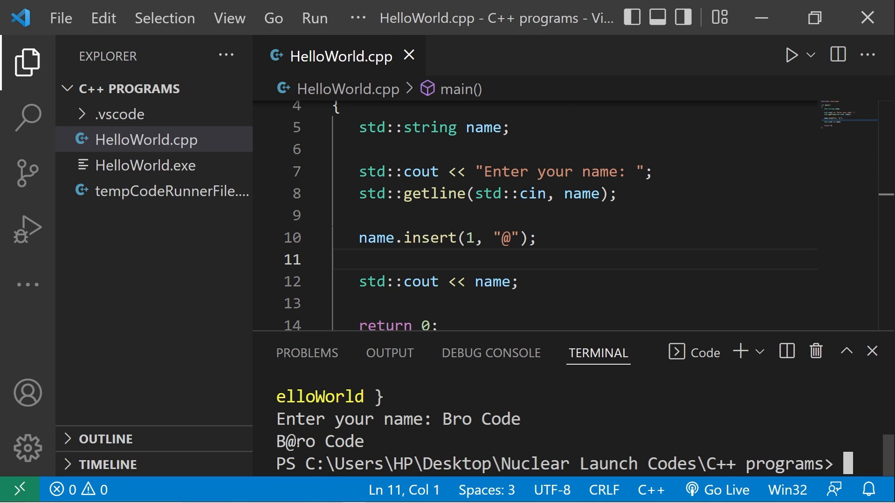
{"action": "double_click", "coordinate": [505, 238]}
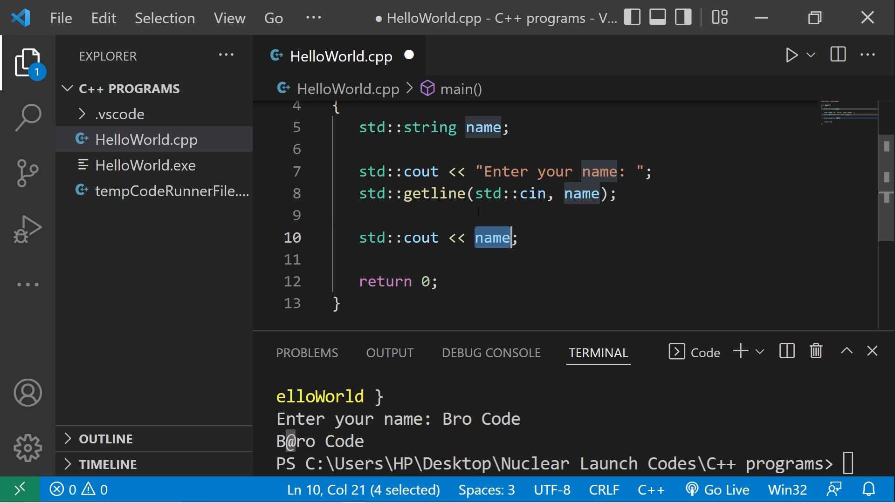
{"action": "mouse_move", "coordinate": [499, 231]}
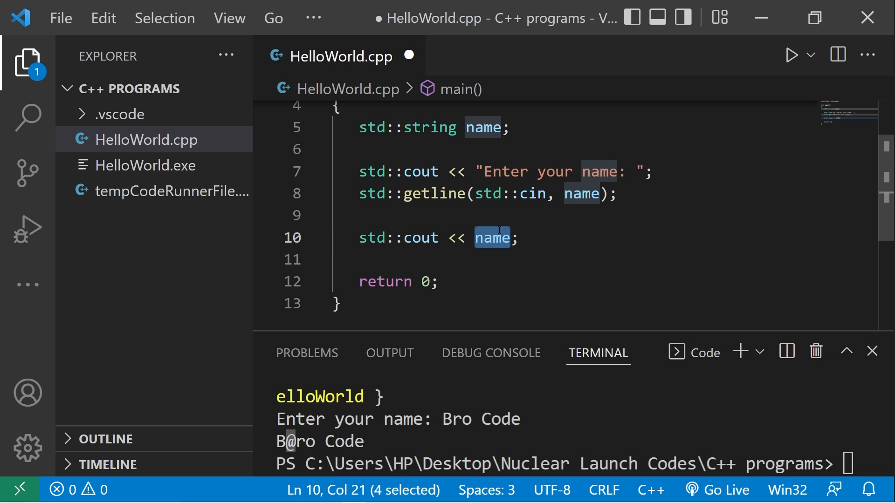
Step: Change the output to std::cout << name.find(' '); and run with Bro Code, reporting 3
{"action": "left_click", "coordinate": [507, 238]}
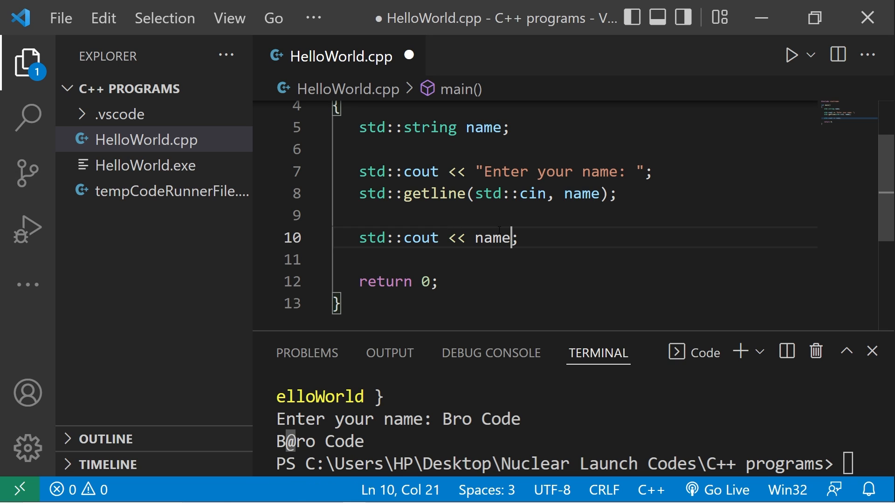
{"action": "type", "text": ".find()"}
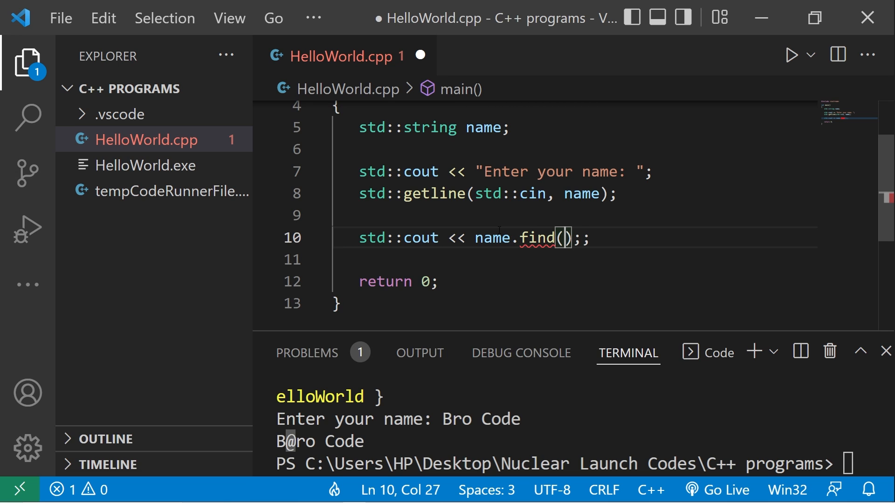
{"action": "type", "text": "' '"}
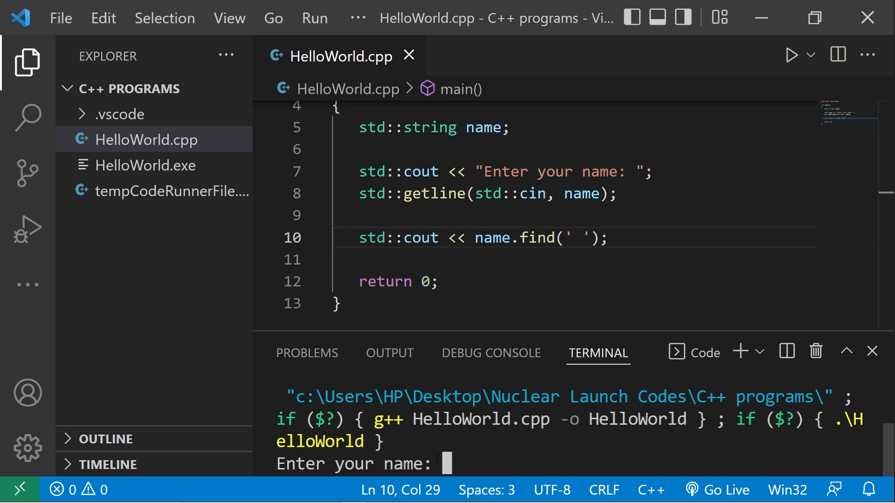
{"action": "type", "text": "Bro Code"}
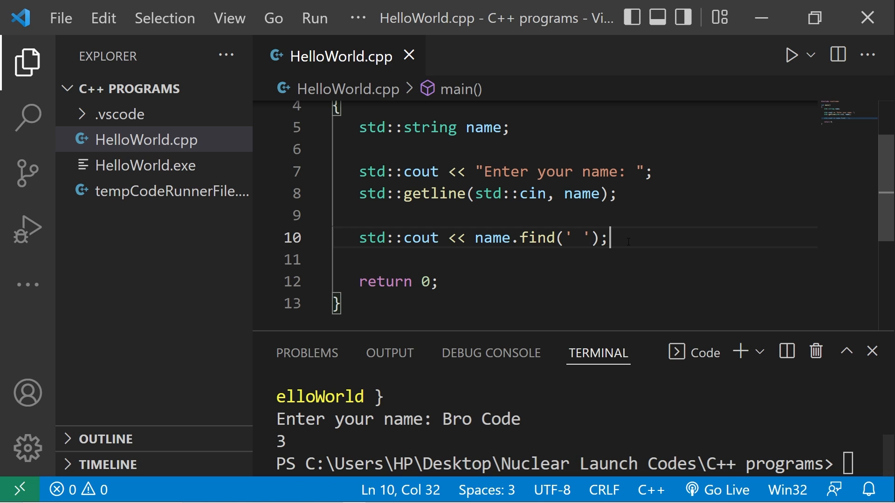
{"action": "type", "text": "name"}
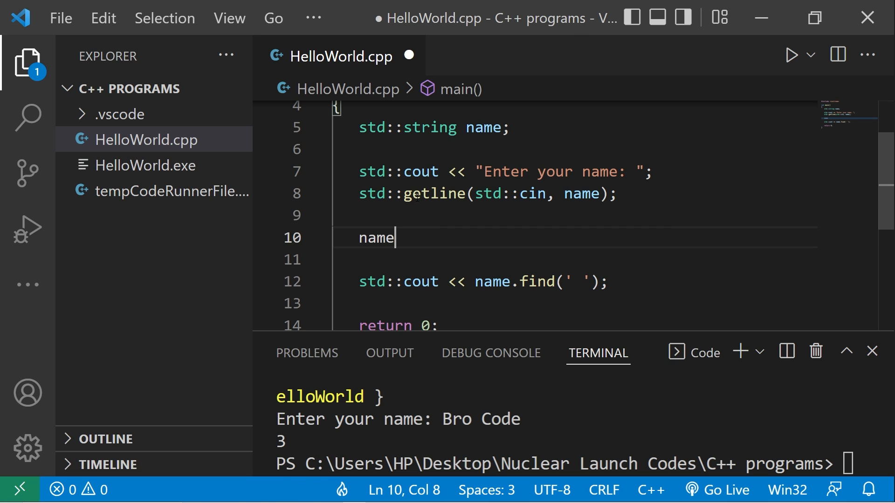
Step: Add name.erase(0, 3); before printing name and run with BroCode, outputting Code
{"action": "type", "text": ".erase();"}
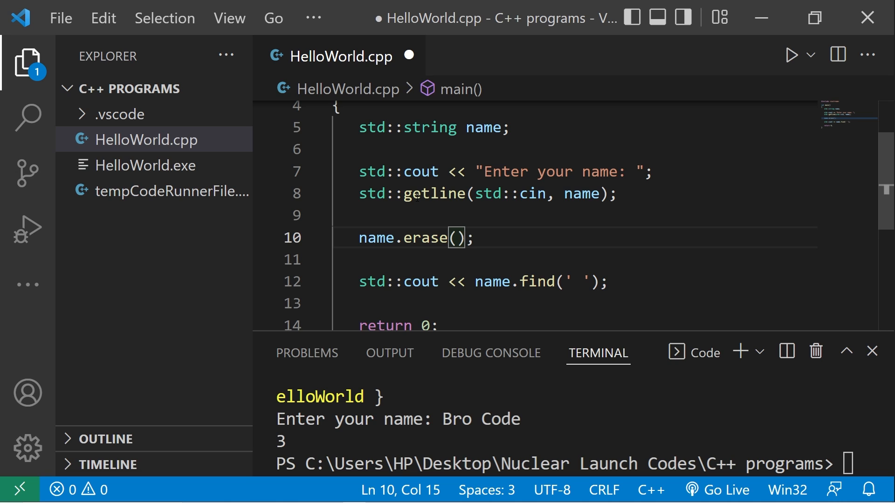
{"action": "type", "text": "0,"}
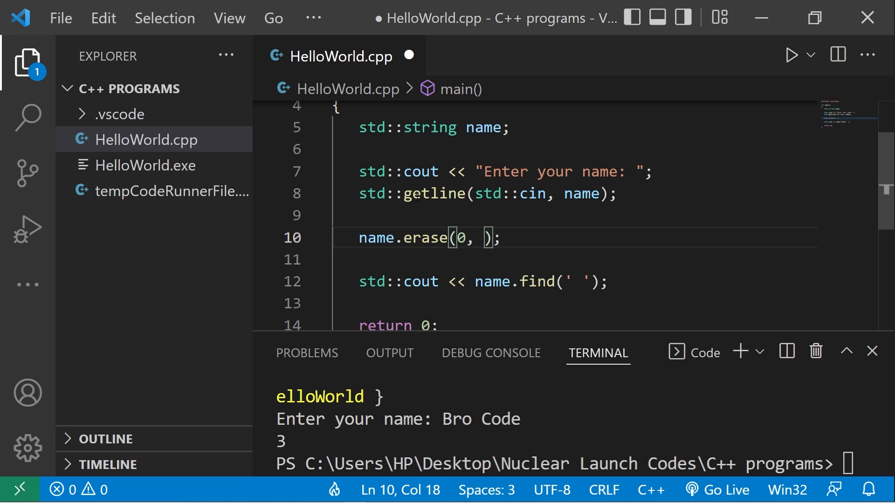
{"action": "type", "text": "3"}
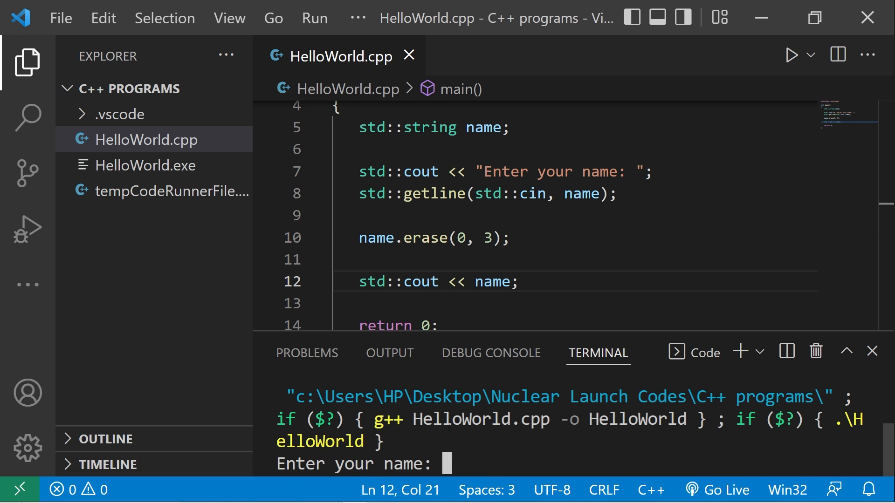
{"action": "type", "text": "BroCode"}
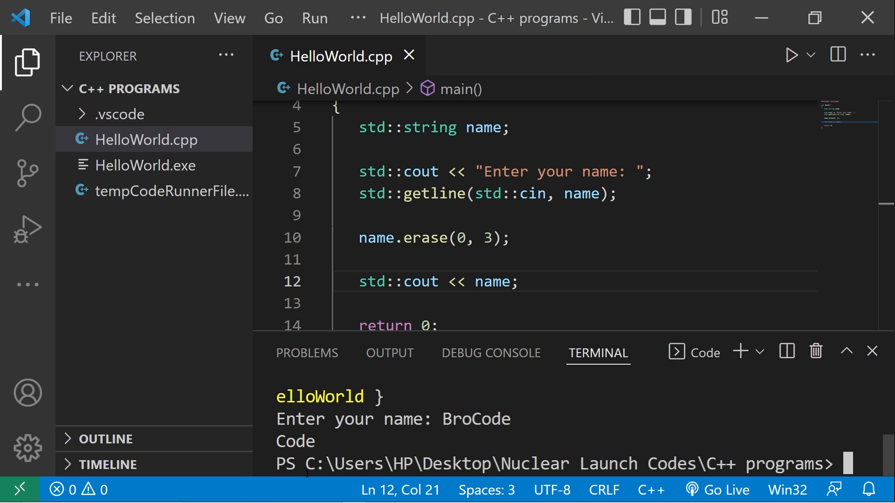
Step: Review the erase arguments 0 and 3 in the code, then move to the string reference page
{"action": "double_click", "coordinate": [295, 441]}
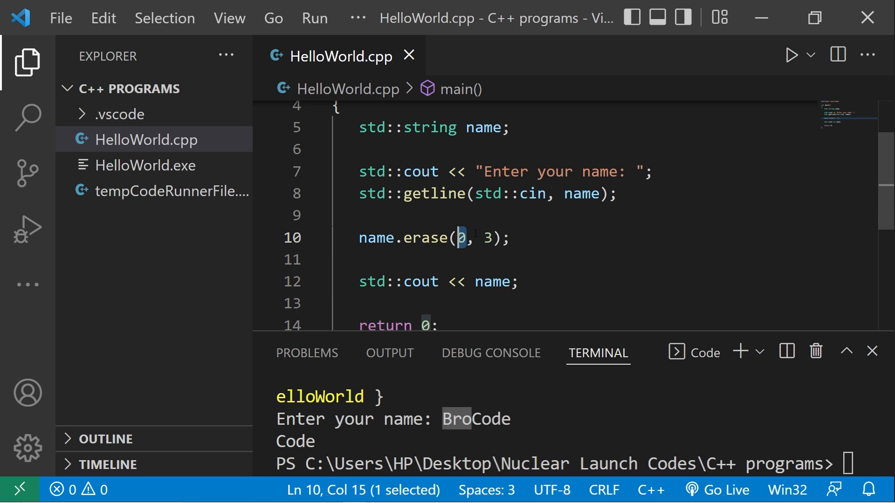
{"action": "left_click", "coordinate": [498, 237]}
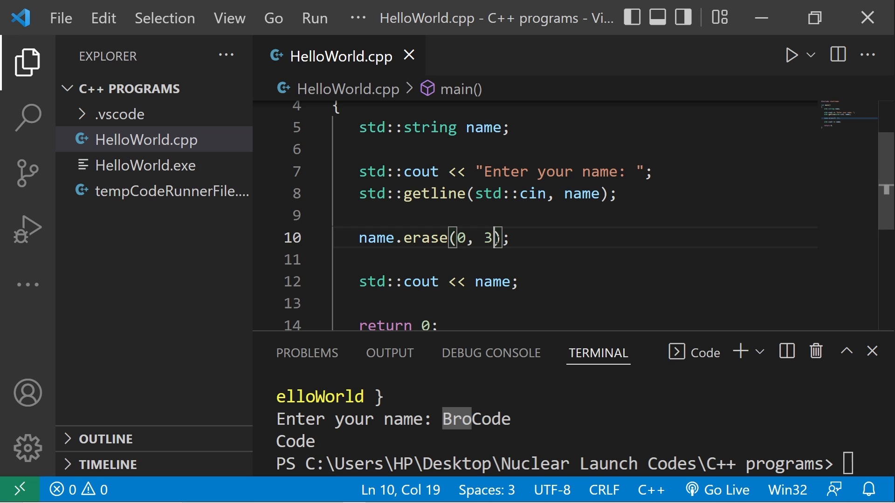
{"action": "double_click", "coordinate": [487, 238]}
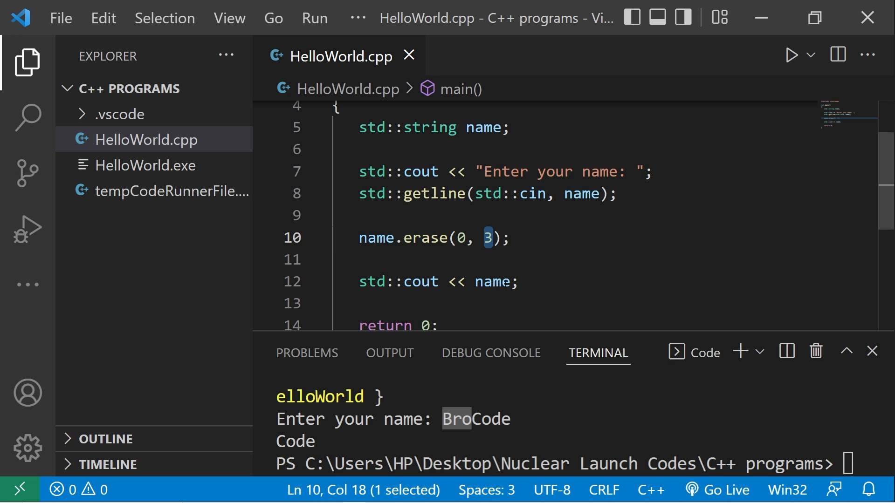
{"action": "left_click", "coordinate": [492, 281]}
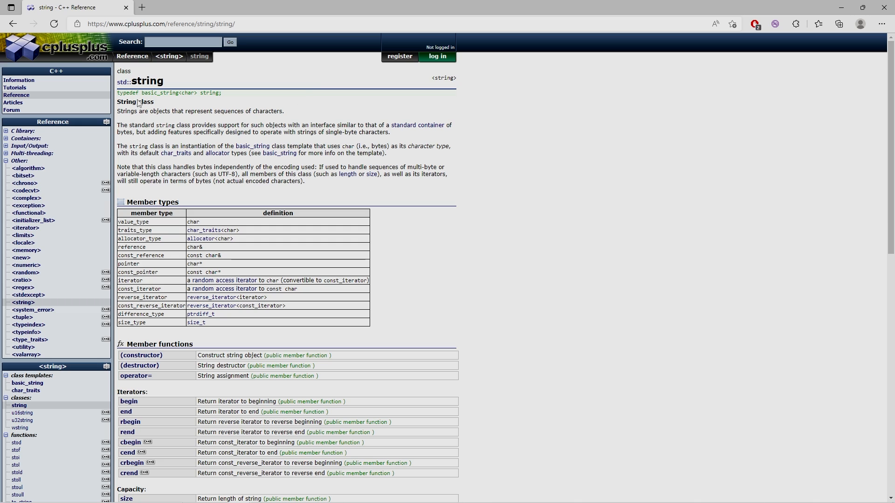
{"action": "mouse_move", "coordinate": [59, 57]}
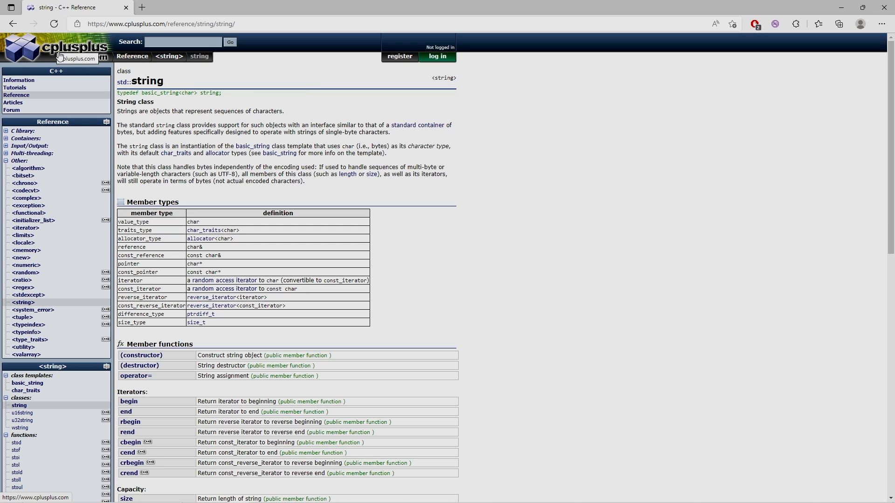
Step: Scroll down the std::string reference to its member functions table with insert, erase and replace
{"action": "scroll", "scroll_direction": "down", "scroll_amount": 3}
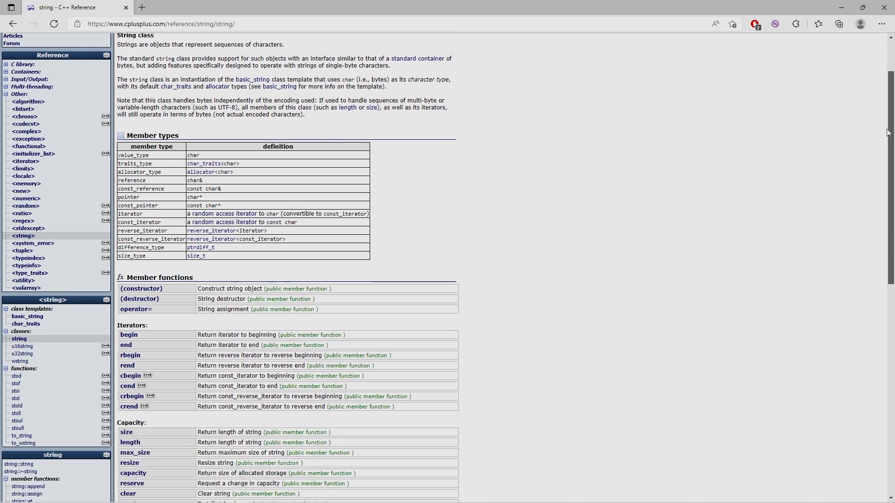
{"action": "scroll", "scroll_direction": "down", "scroll_amount": 3}
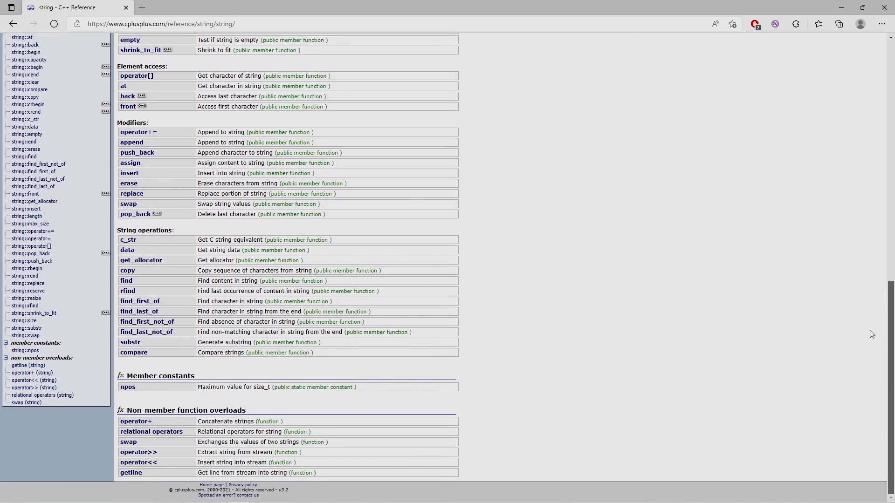